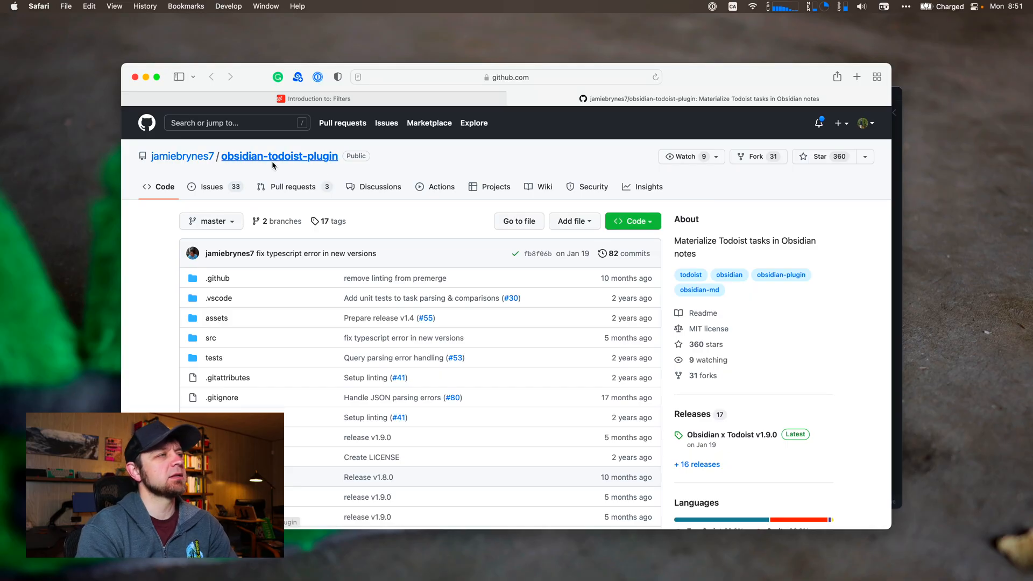
{"action": "mouse_move", "coordinate": [443, 226]}
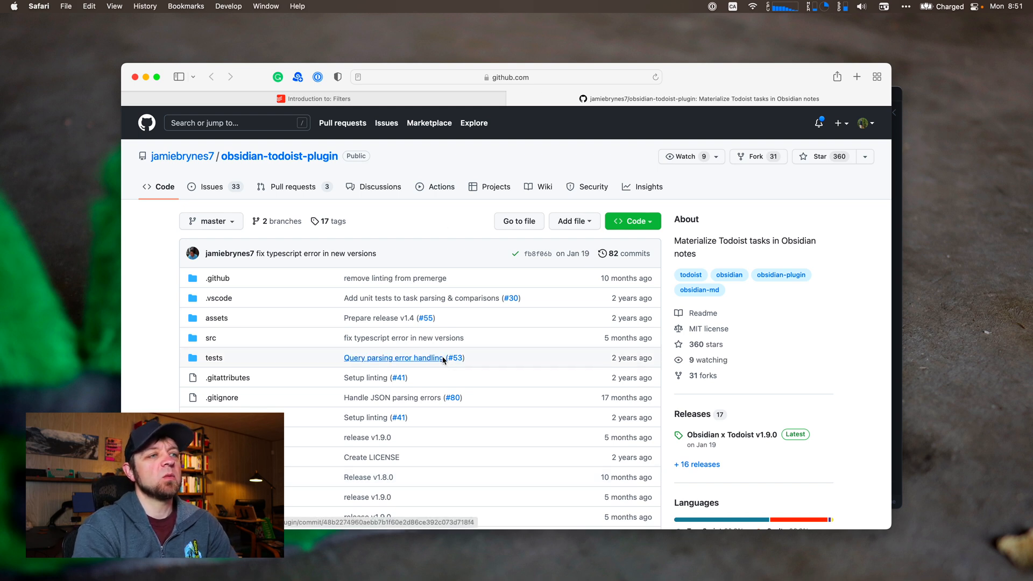
Step: Read the README's Usage section and filter code block, then move to Todoist's 'Introduction to: Filters' article
{"action": "scroll", "scroll_direction": "down", "scroll_amount": 3}
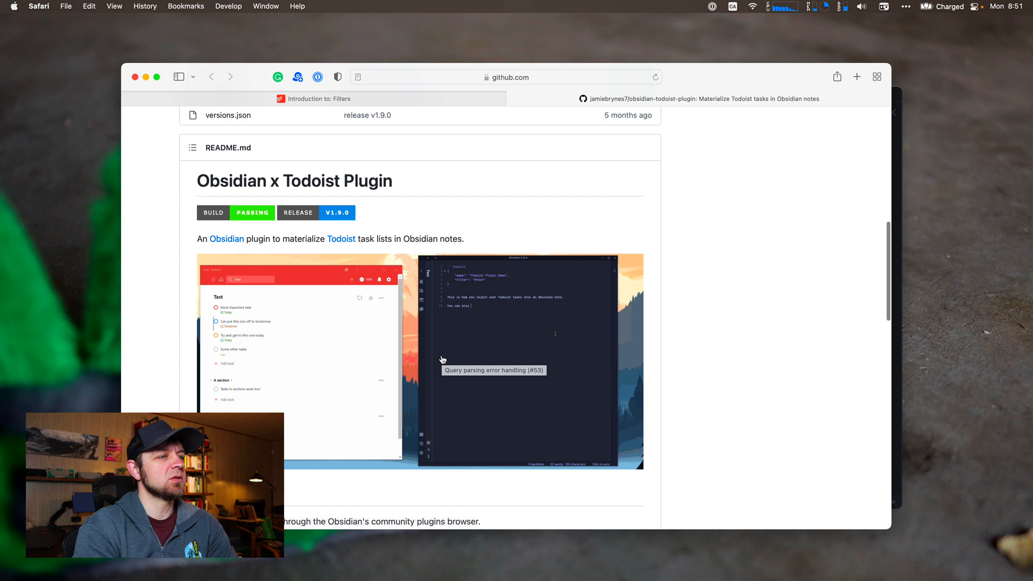
{"action": "scroll", "scroll_direction": "up", "scroll_amount": 3}
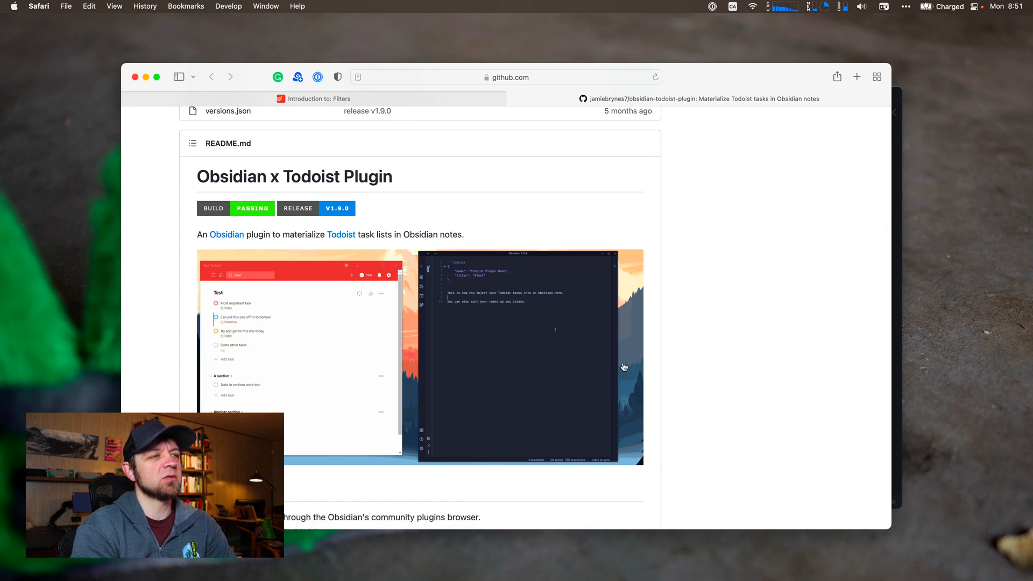
{"action": "mouse_move", "coordinate": [665, 373]}
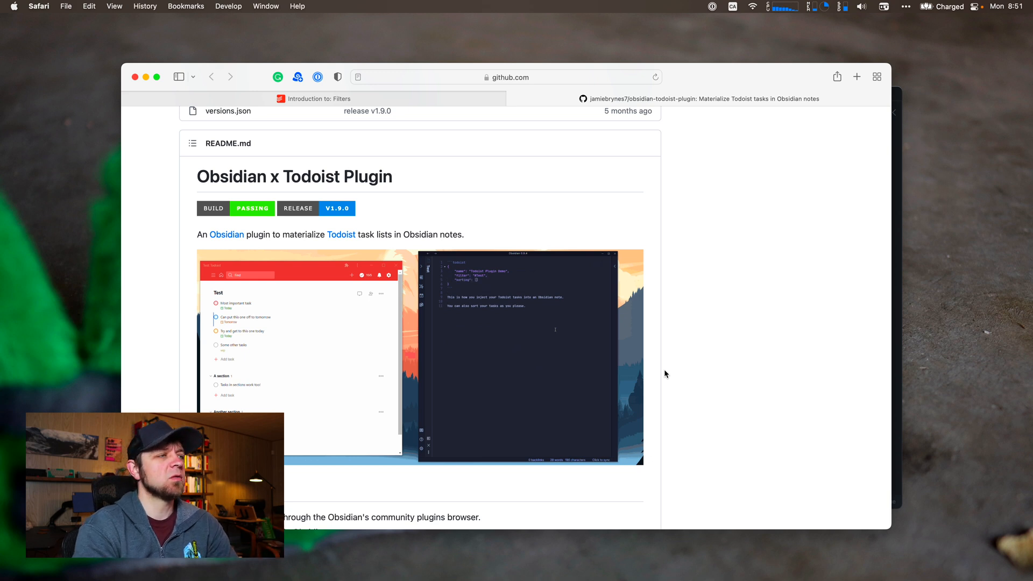
{"action": "scroll", "scroll_direction": "down", "scroll_amount": 3}
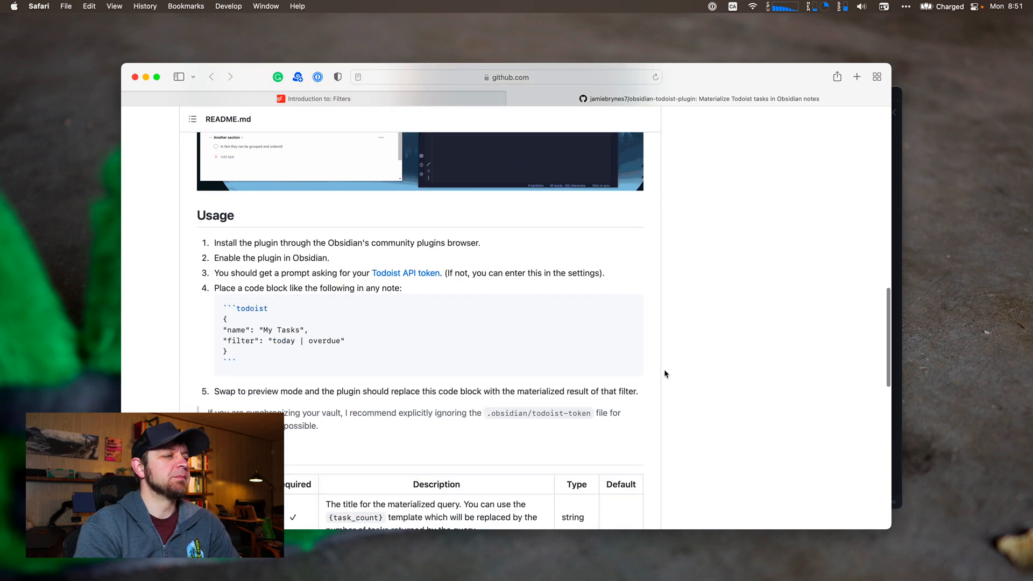
{"action": "mouse_move", "coordinate": [355, 338]}
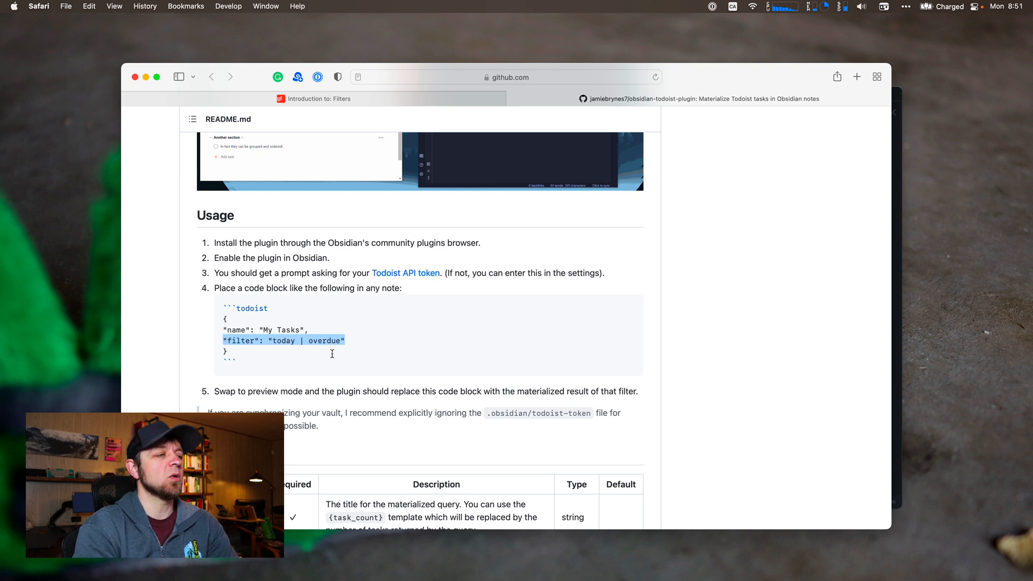
{"action": "left_click", "coordinate": [314, 99]}
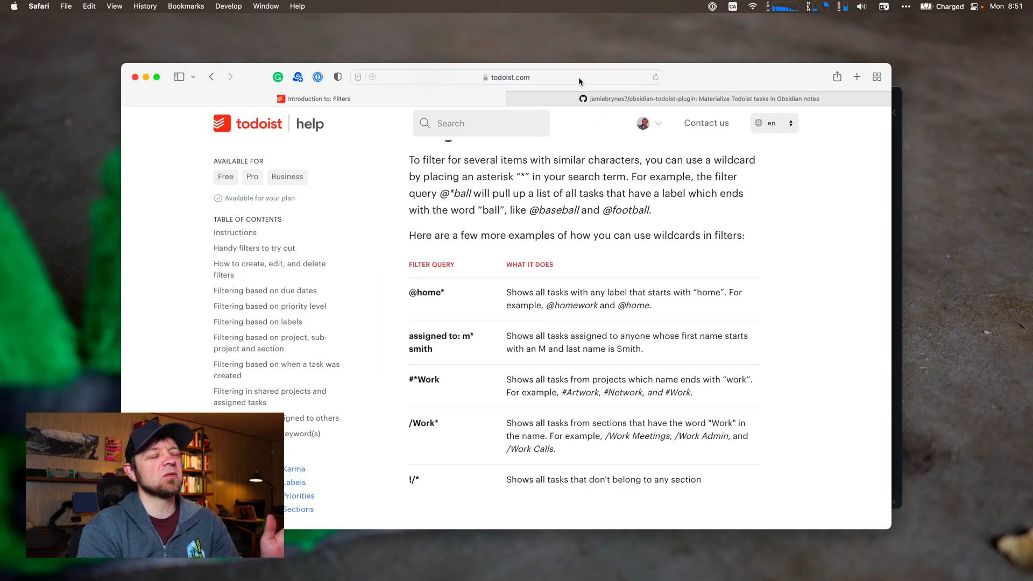
{"action": "left_click", "coordinate": [507, 77]}
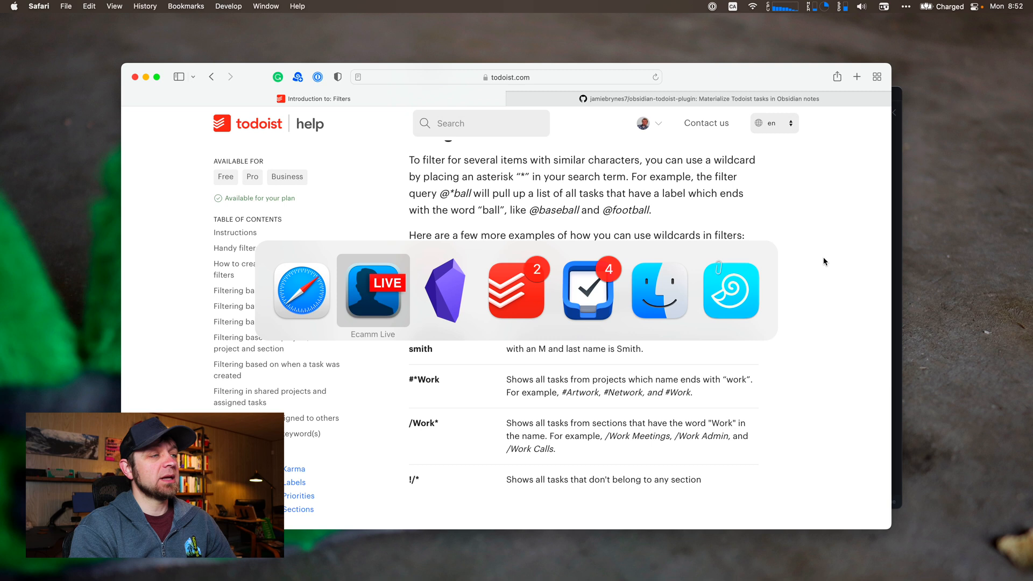
Step: Search community plugins for 'todoist' and bring up the Todoist Sync Plugin details page
{"action": "left_click", "coordinate": [445, 290]}
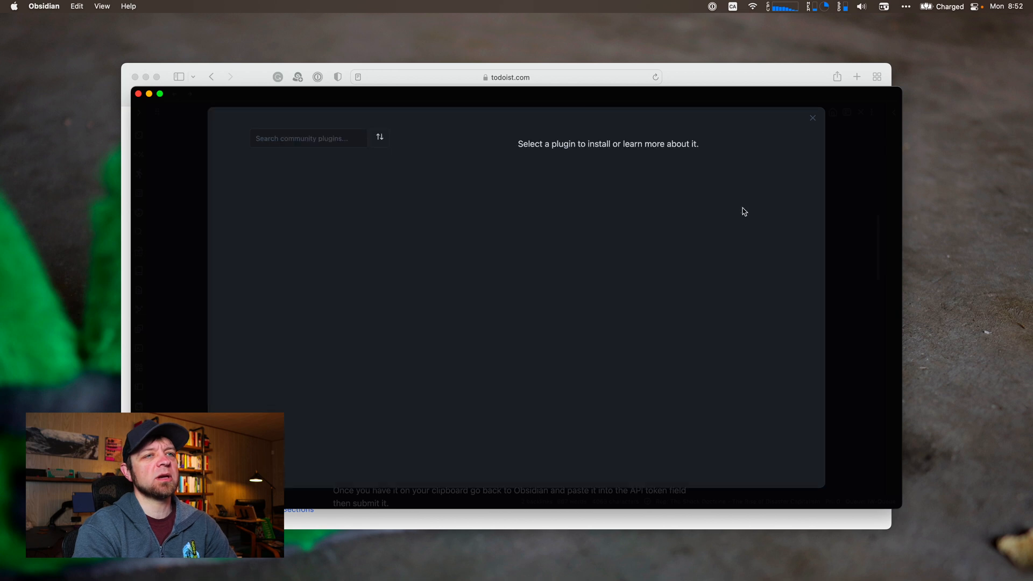
{"action": "left_click", "coordinate": [308, 138]}
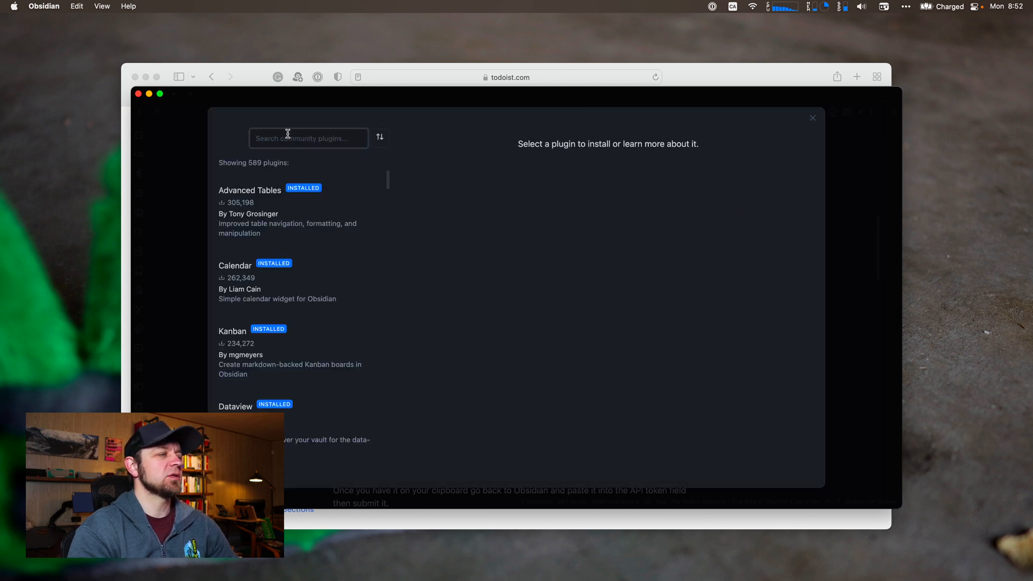
{"action": "type", "text": "todoist"}
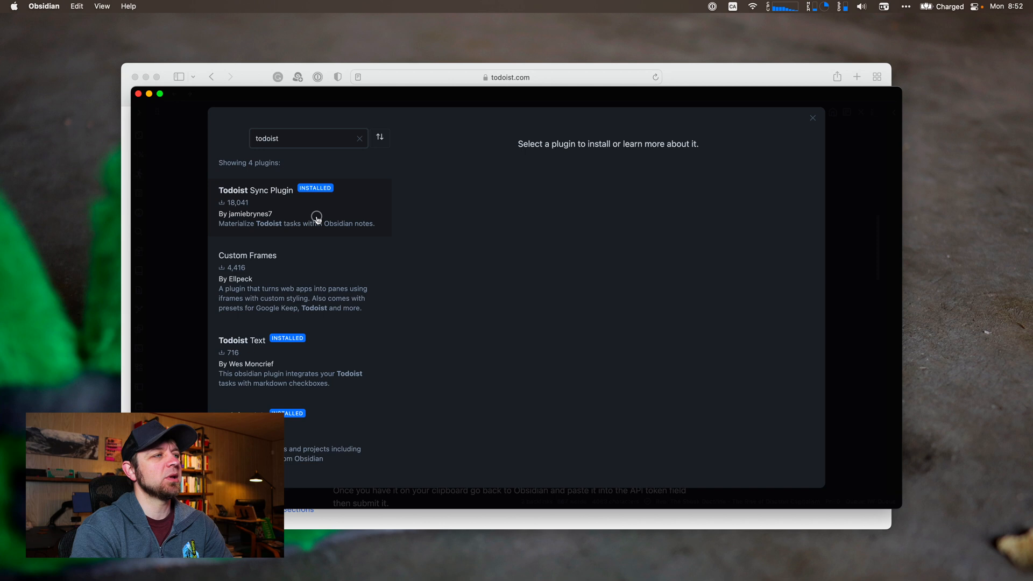
{"action": "left_click", "coordinate": [255, 191]}
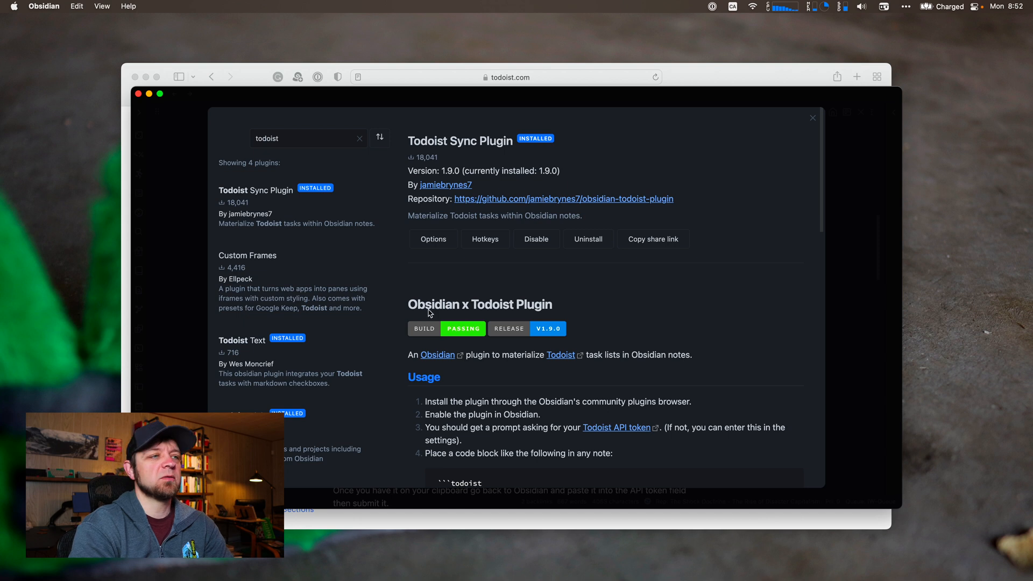
{"action": "mouse_move", "coordinate": [433, 239]}
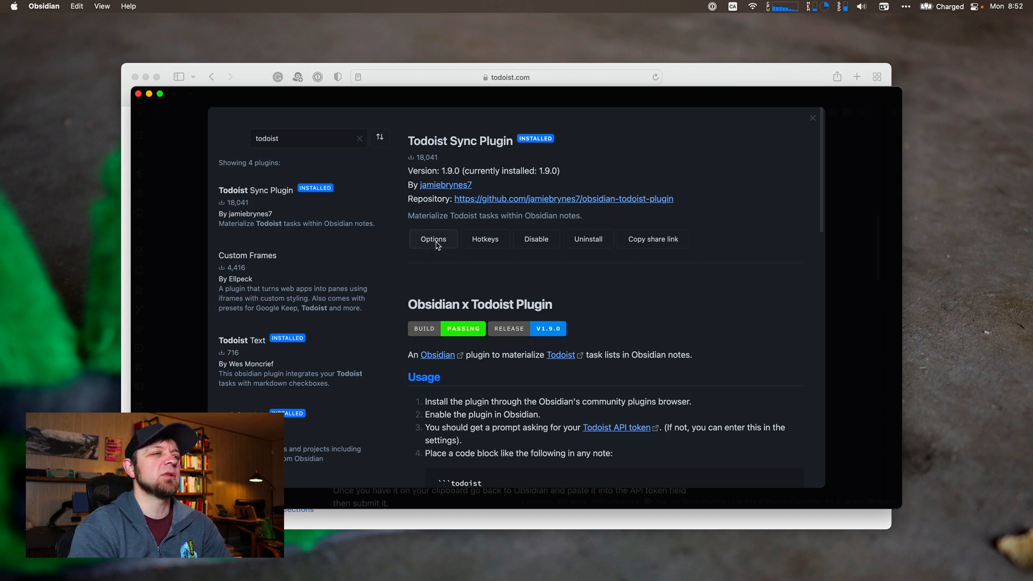
Step: From the plugin options, look up the API token in Todoist's Integrations settings and close the settings window
{"action": "left_click", "coordinate": [433, 238]}
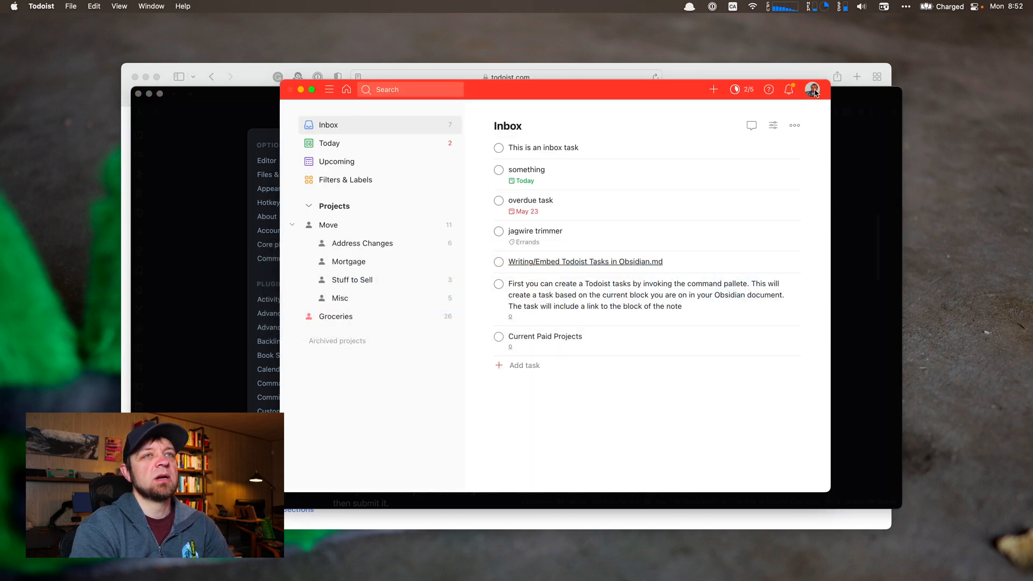
{"action": "left_click", "coordinate": [813, 89]}
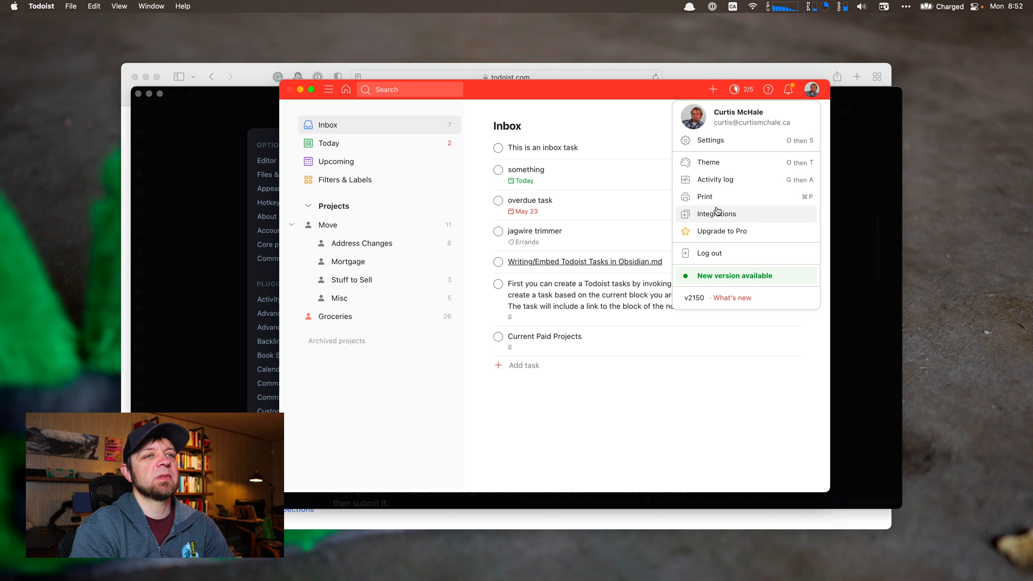
{"action": "left_click", "coordinate": [716, 214]}
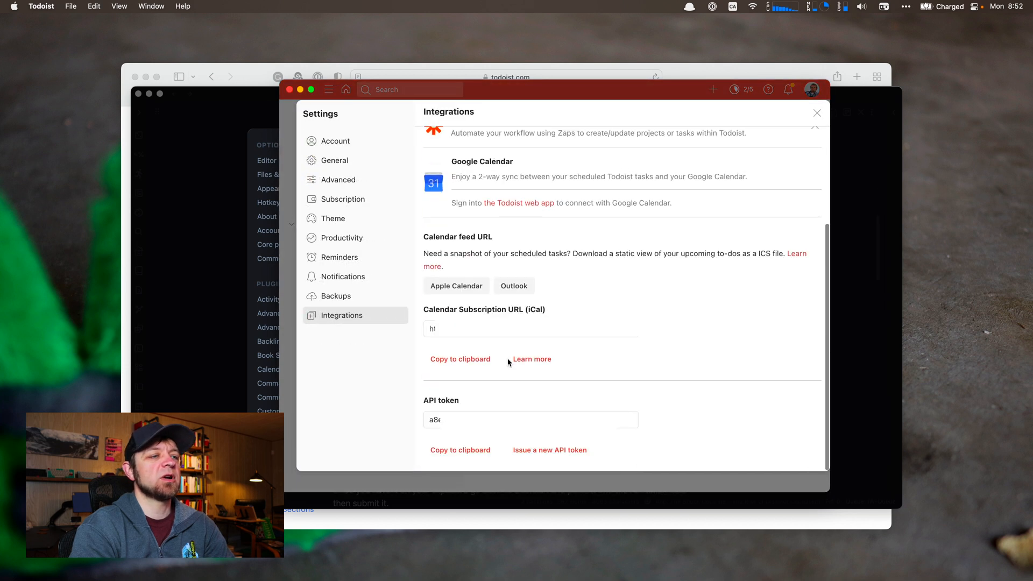
{"action": "mouse_move", "coordinate": [810, 128]}
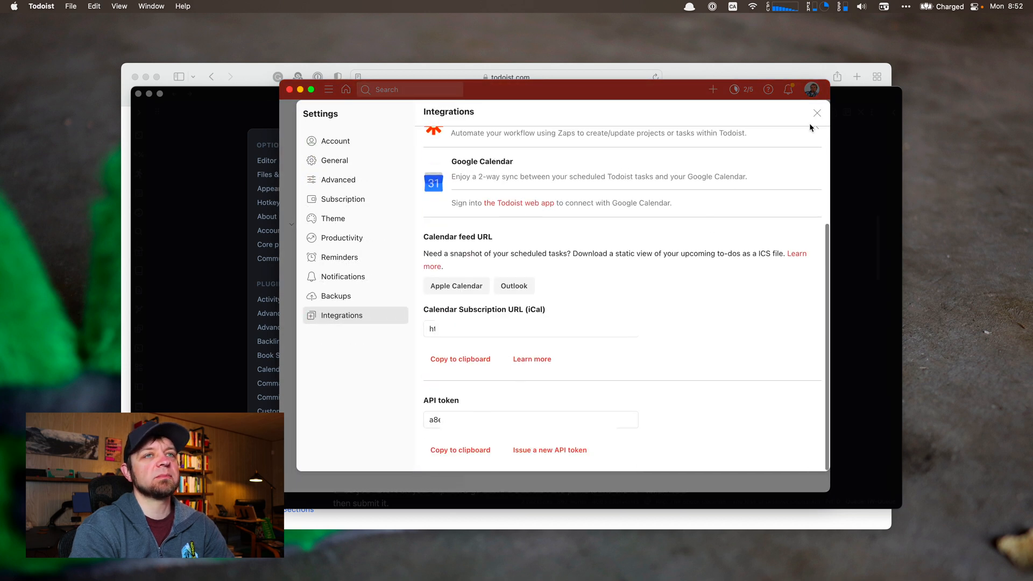
{"action": "left_click", "coordinate": [817, 113]}
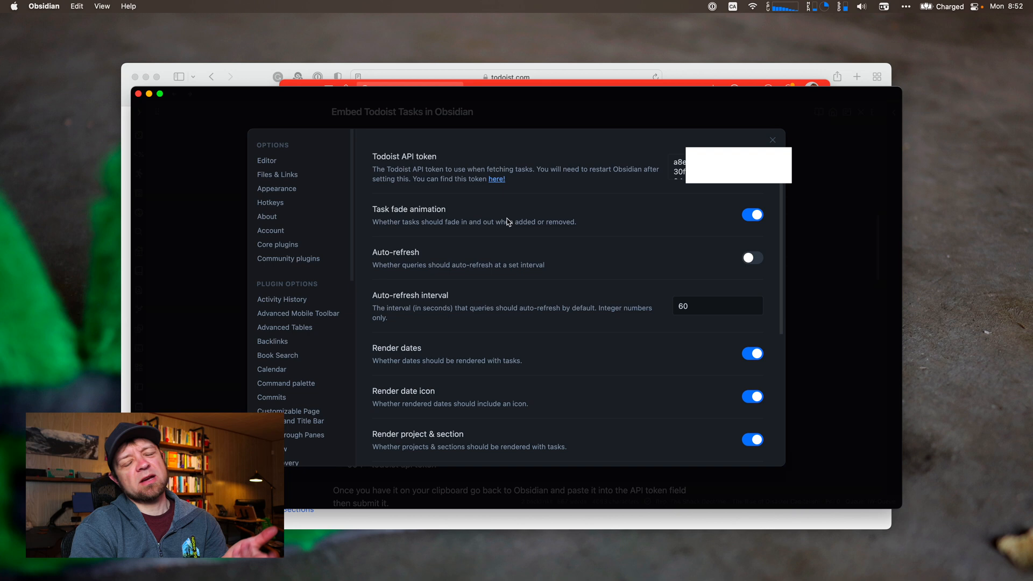
{"action": "mouse_move", "coordinate": [425, 265]}
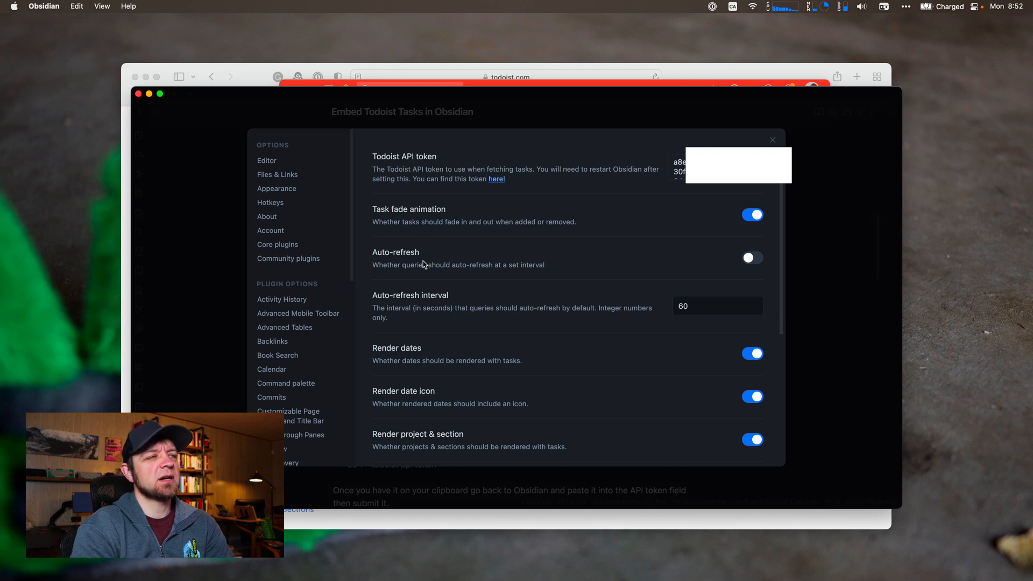
{"action": "mouse_move", "coordinate": [486, 372]}
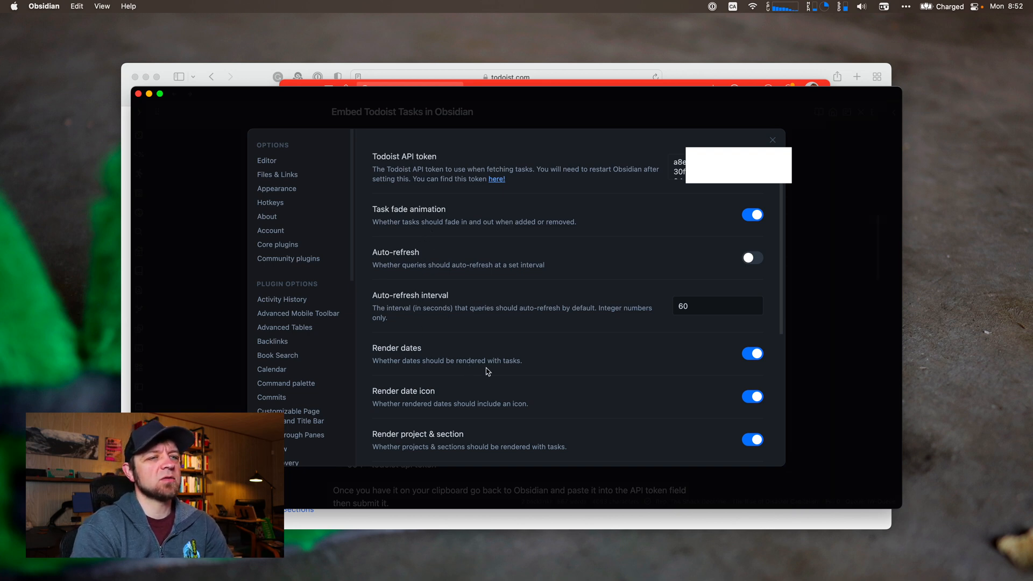
Step: Review the Todoist Sync Plugin options with the token filled in and return to the tutorial note
{"action": "scroll", "scroll_direction": "down", "scroll_amount": 3}
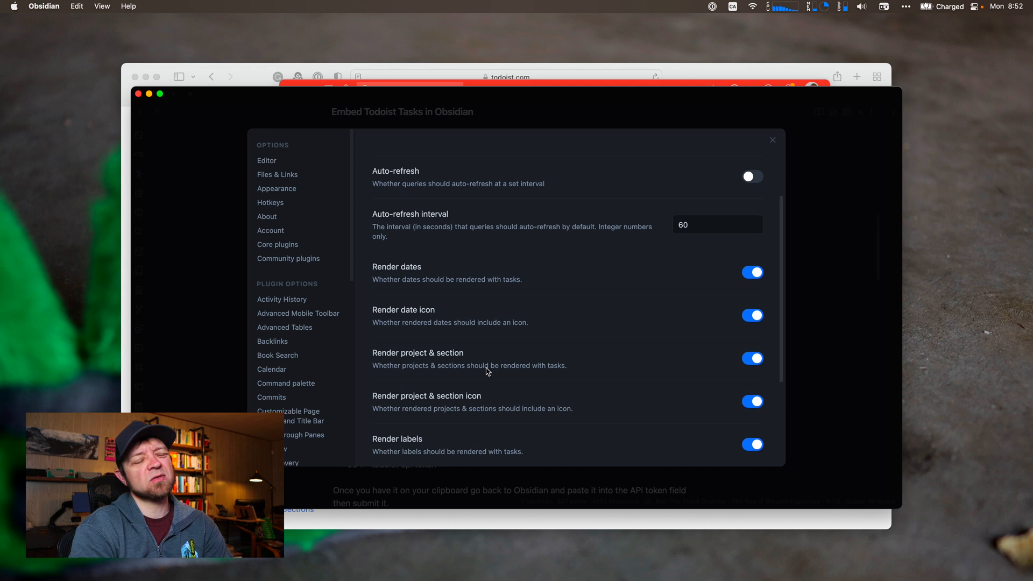
{"action": "scroll", "scroll_direction": "down", "scroll_amount": 3}
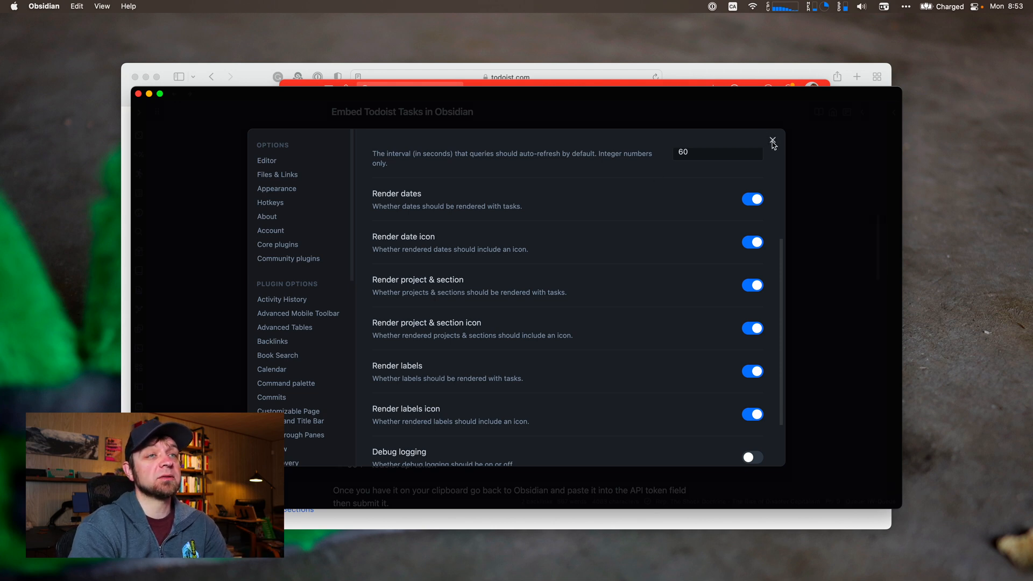
{"action": "left_click", "coordinate": [772, 142]}
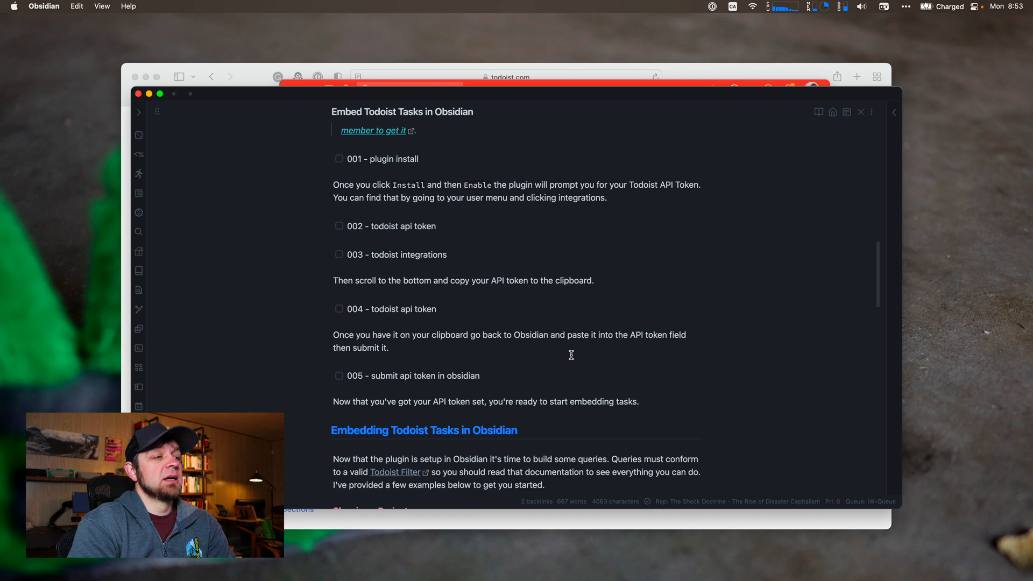
{"action": "scroll", "scroll_direction": "down", "scroll_amount": 3}
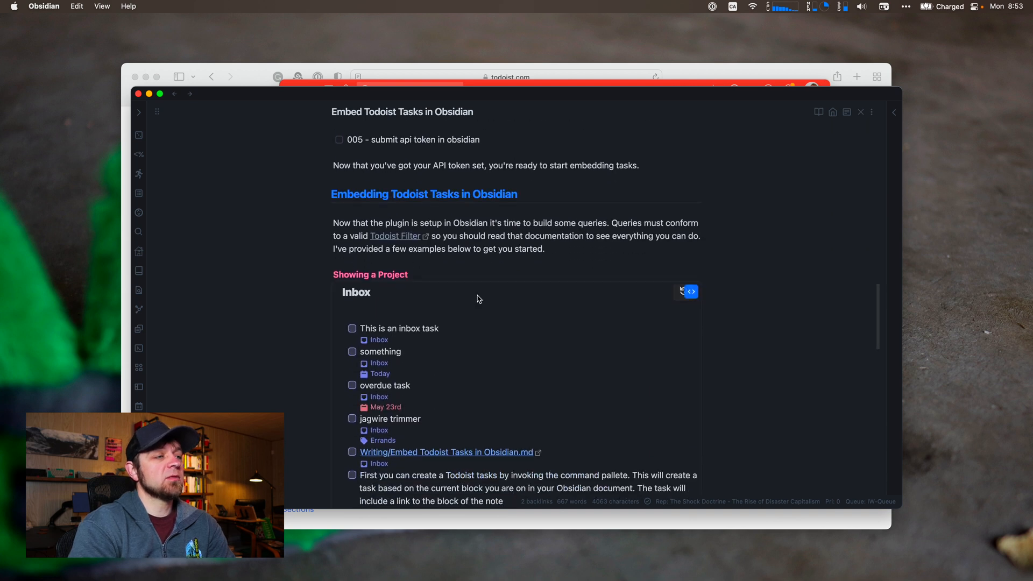
{"action": "scroll", "scroll_direction": "down", "scroll_amount": 3}
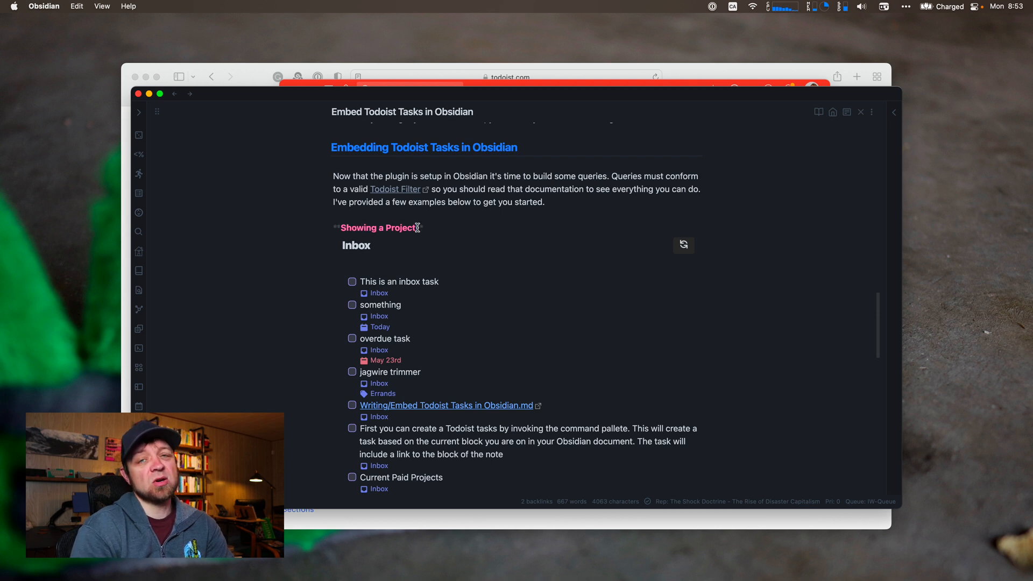
{"action": "scroll", "scroll_direction": "up", "scroll_amount": 3}
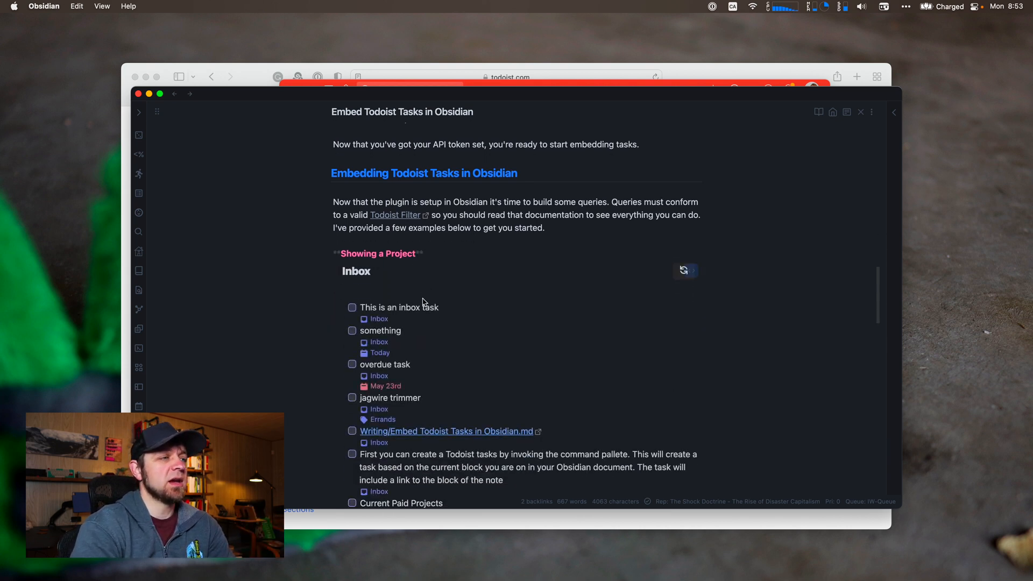
{"action": "scroll", "scroll_direction": "down", "scroll_amount": 3}
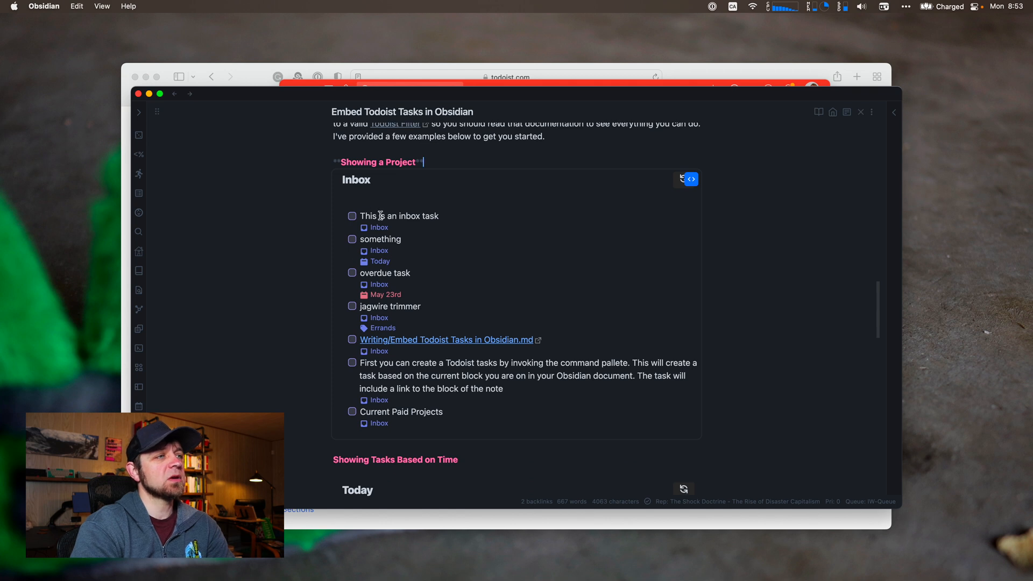
{"action": "mouse_move", "coordinate": [384, 239]}
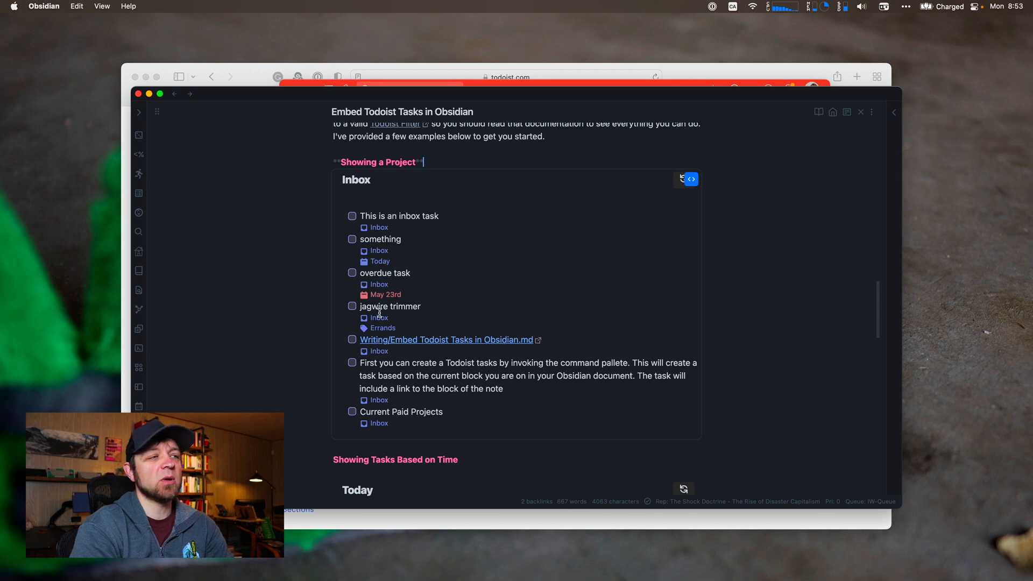
{"action": "mouse_move", "coordinate": [375, 340]}
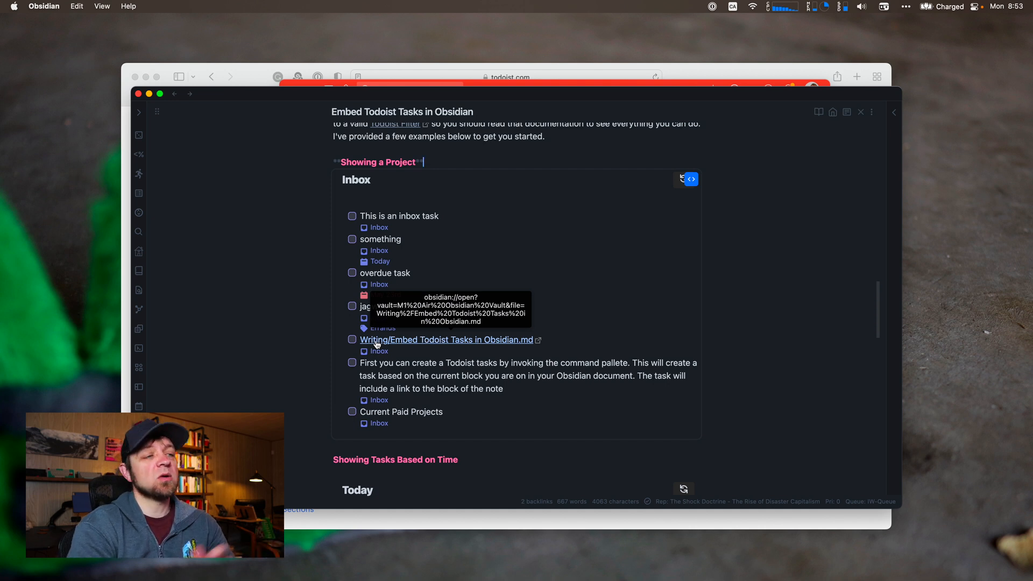
{"action": "mouse_move", "coordinate": [370, 375]}
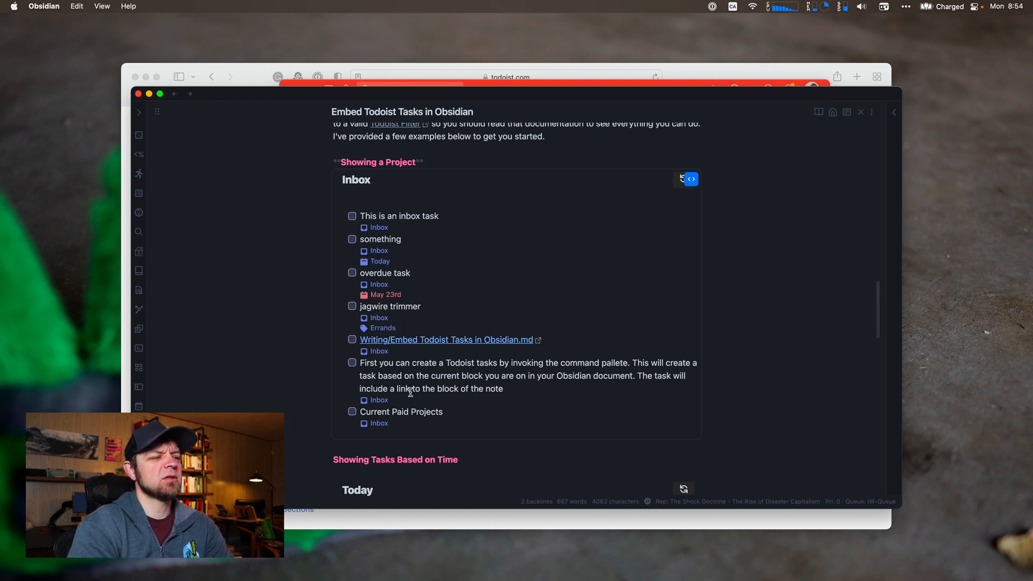
{"action": "mouse_move", "coordinate": [430, 408]}
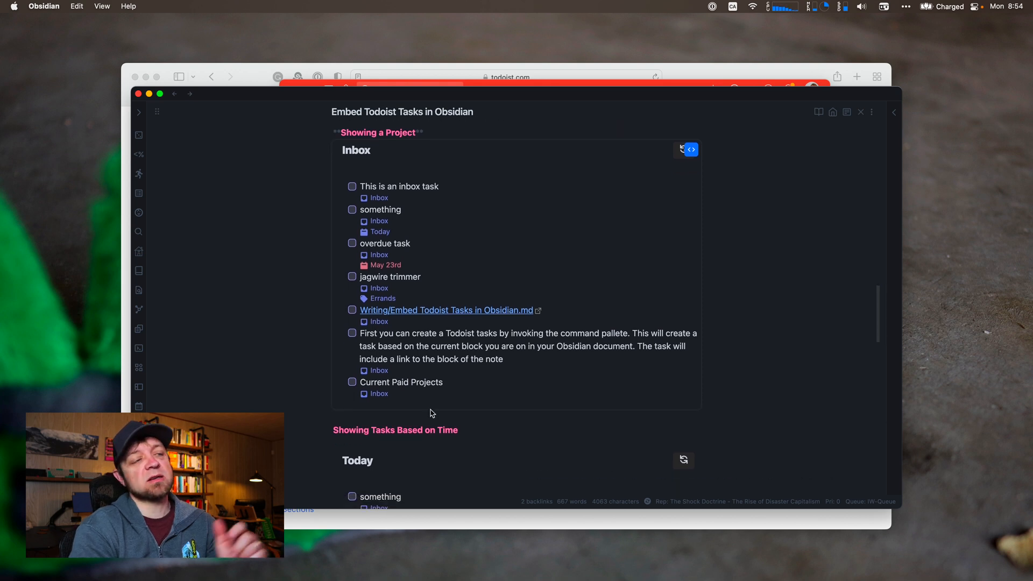
Step: Move past the Today, This Week and Errands lists and reveal the 'next 5 days | overdue' query JSON
{"action": "scroll", "scroll_direction": "down", "scroll_amount": 3}
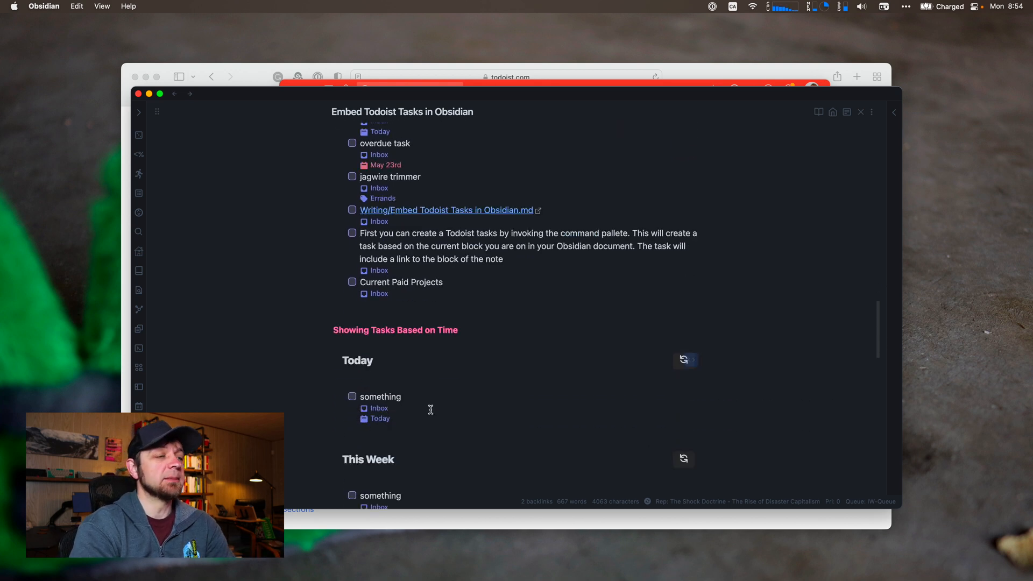
{"action": "scroll", "scroll_direction": "down", "scroll_amount": 3}
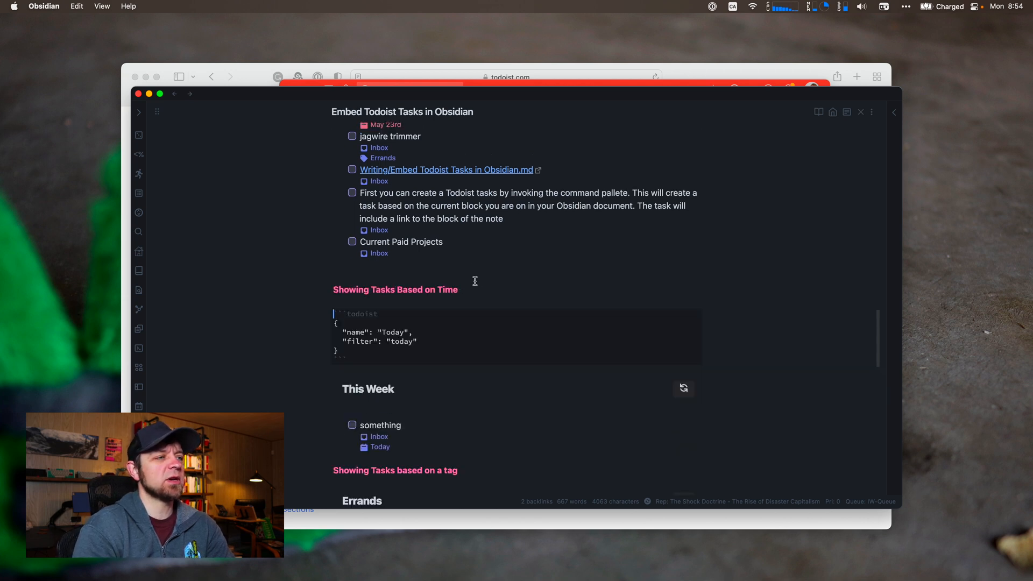
{"action": "mouse_move", "coordinate": [384, 334]}
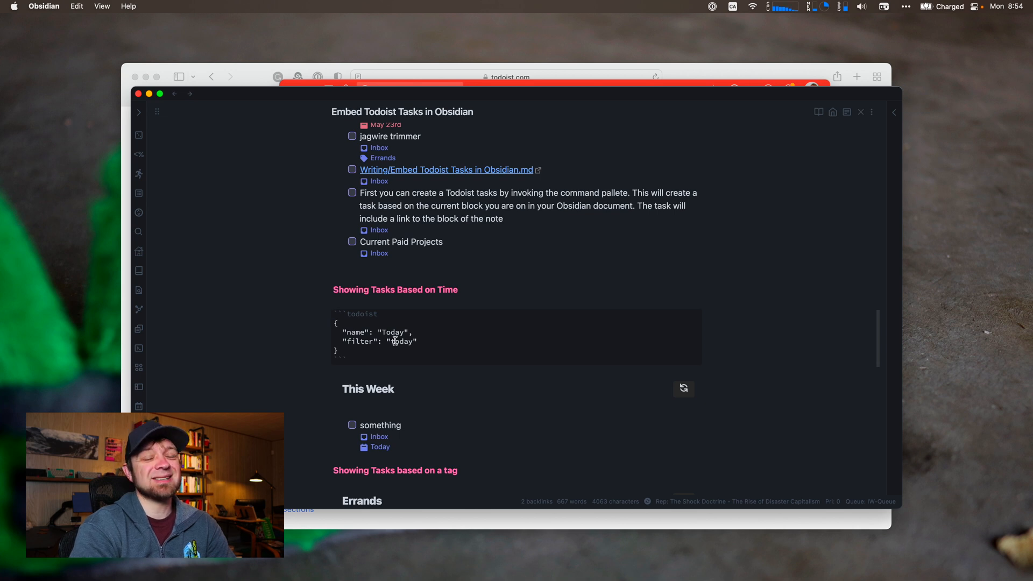
{"action": "mouse_move", "coordinate": [406, 386]}
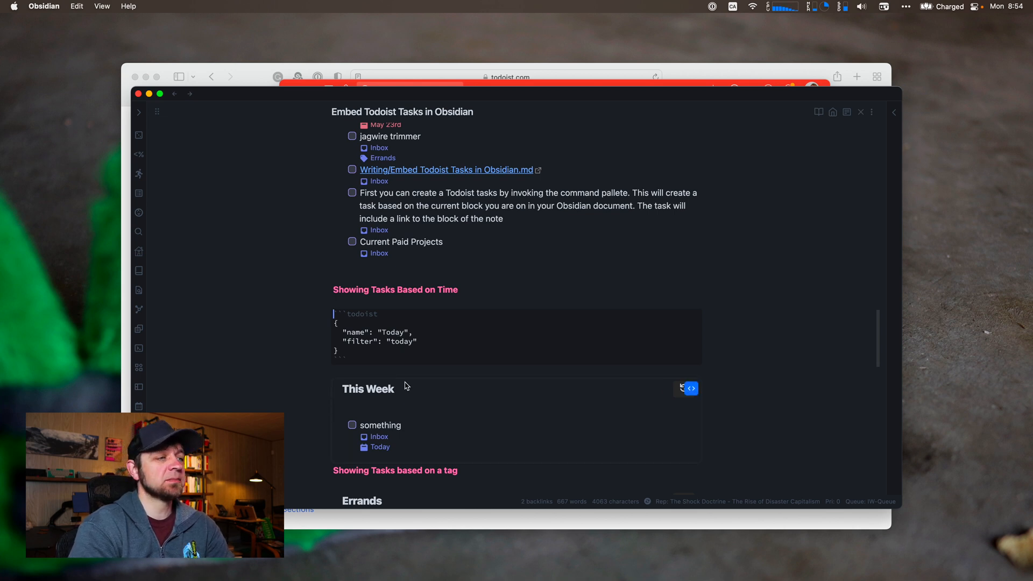
{"action": "scroll", "scroll_direction": "down", "scroll_amount": 3}
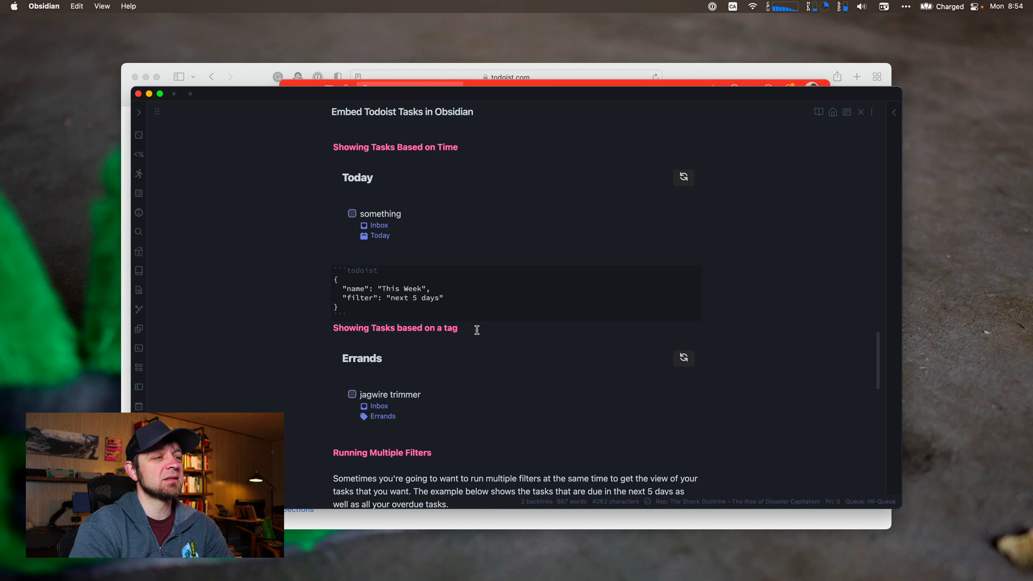
{"action": "scroll", "scroll_direction": "down", "scroll_amount": 3}
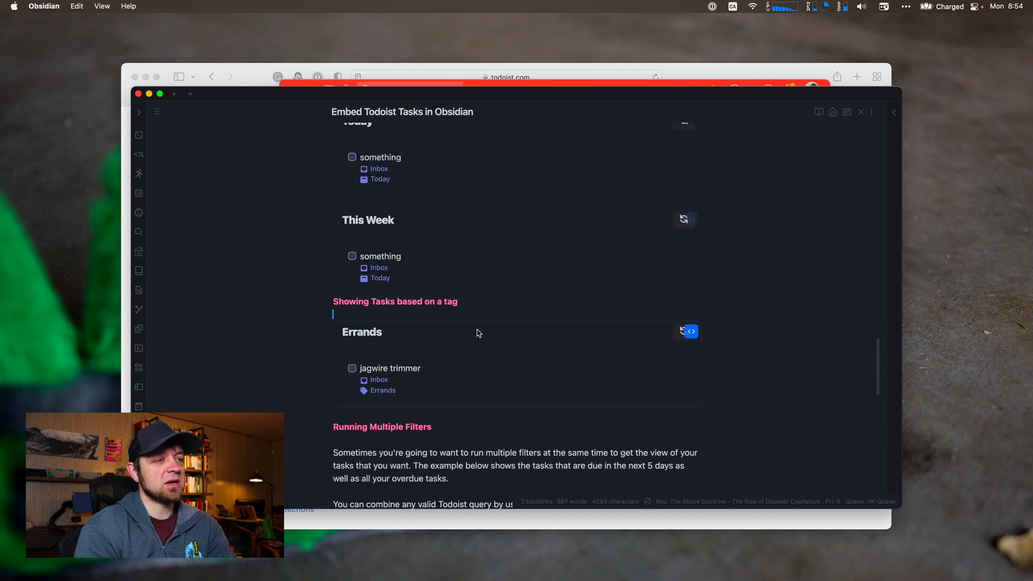
{"action": "left_click", "coordinate": [691, 331]}
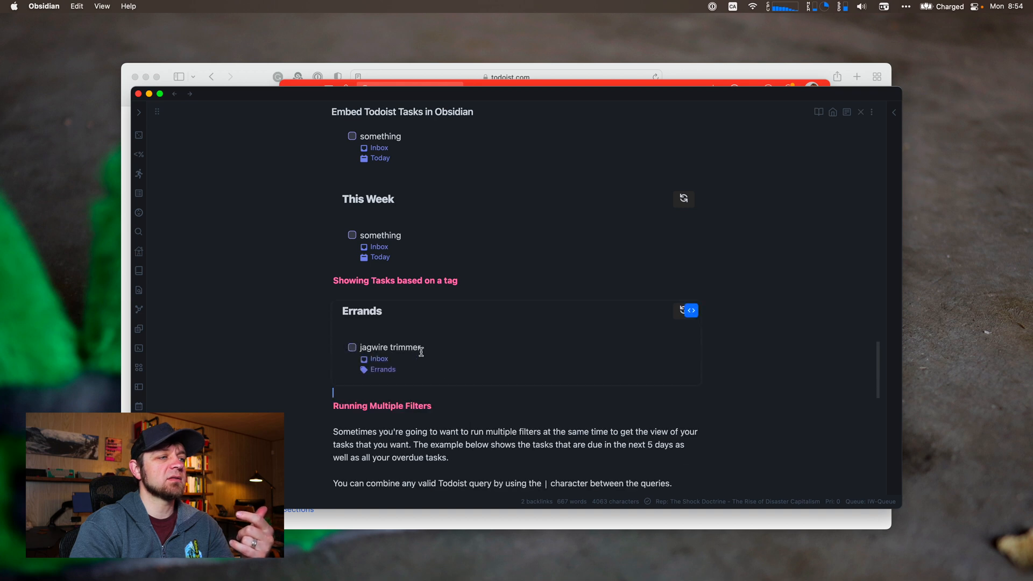
{"action": "scroll", "scroll_direction": "down", "scroll_amount": 3}
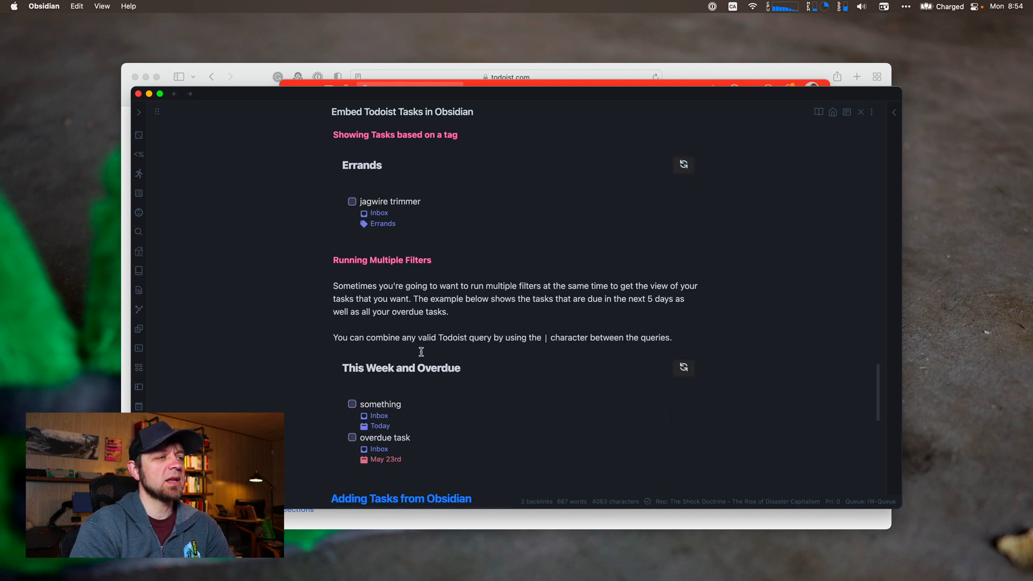
{"action": "mouse_move", "coordinate": [497, 340]}
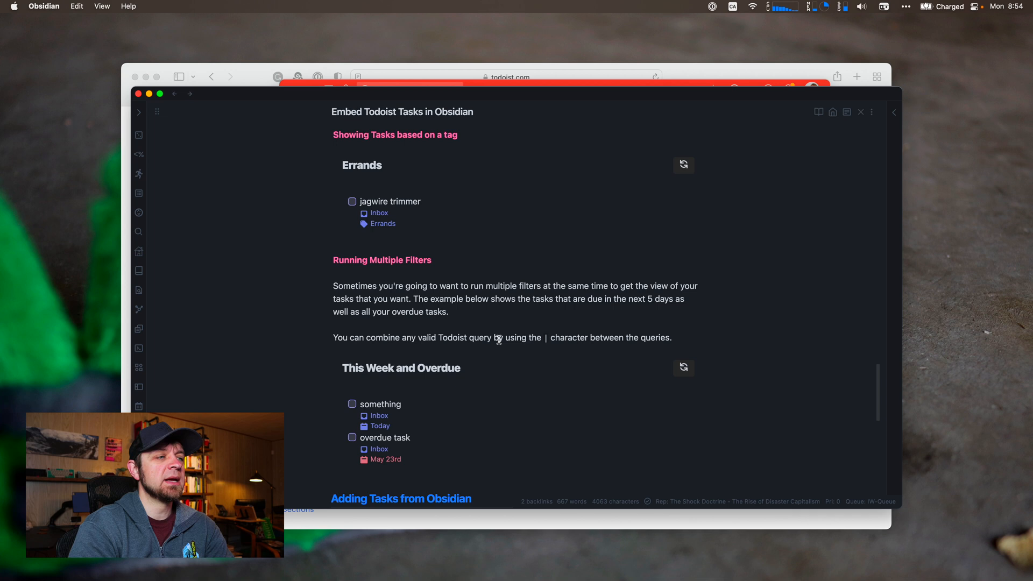
{"action": "mouse_move", "coordinate": [540, 338]}
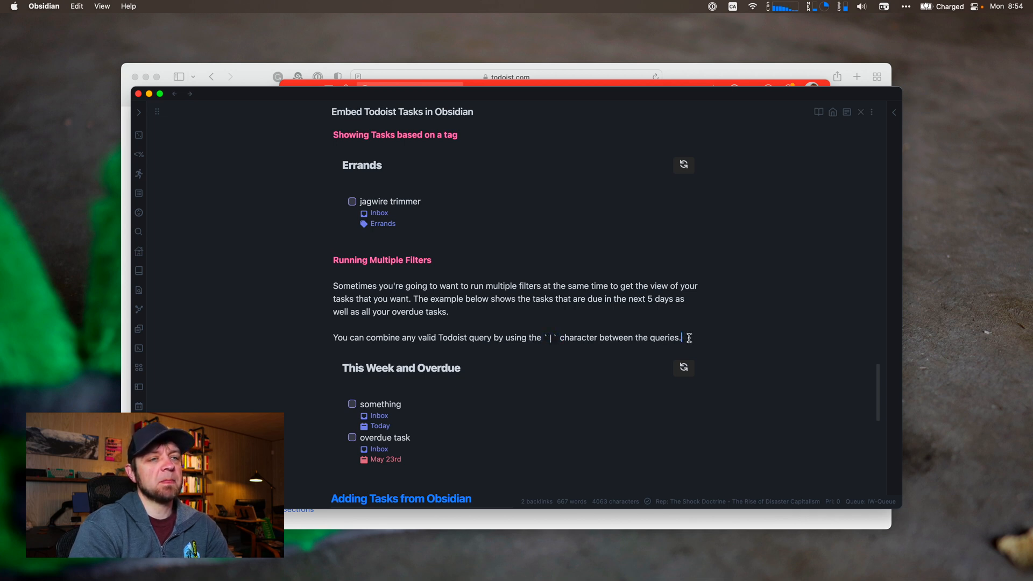
{"action": "scroll", "scroll_direction": "down", "scroll_amount": 3}
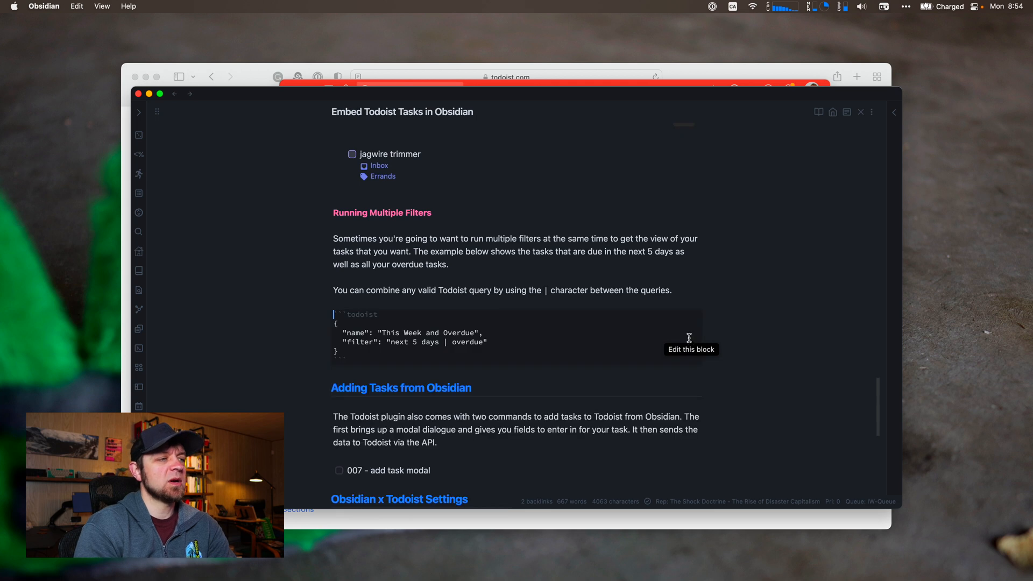
{"action": "mouse_move", "coordinate": [417, 343]}
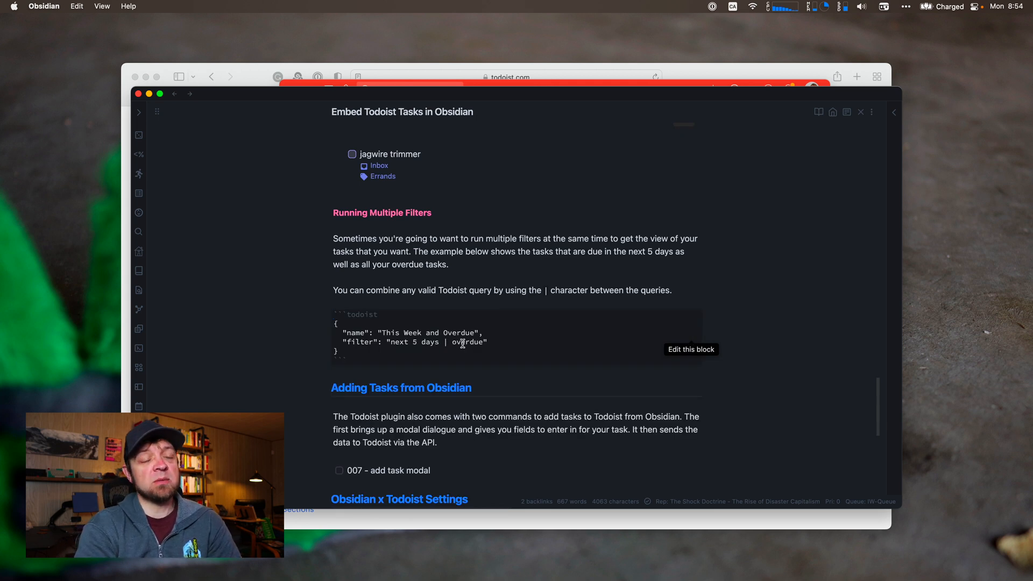
{"action": "left_click", "coordinate": [509, 76]}
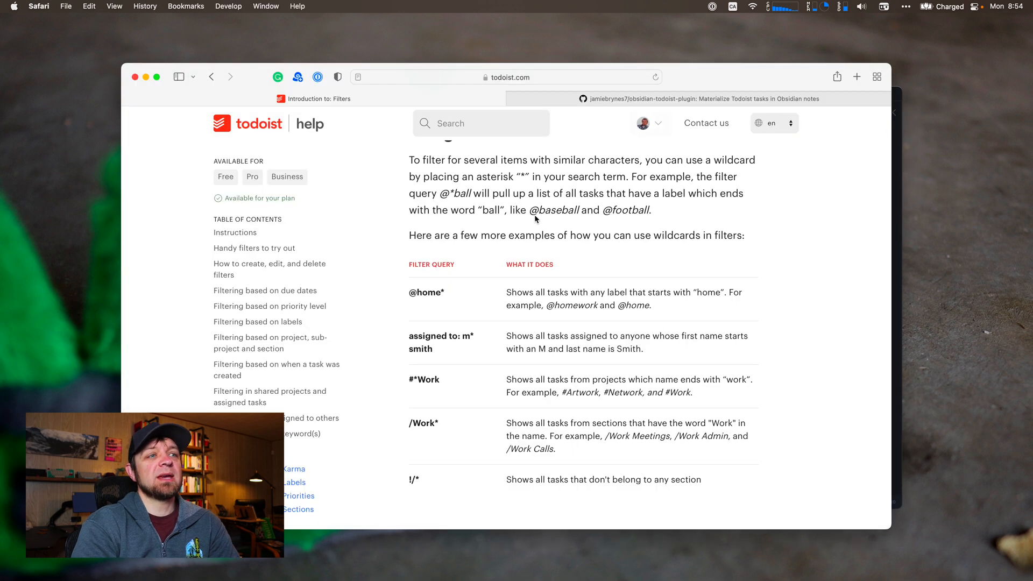
{"action": "scroll", "scroll_direction": "up", "scroll_amount": 3}
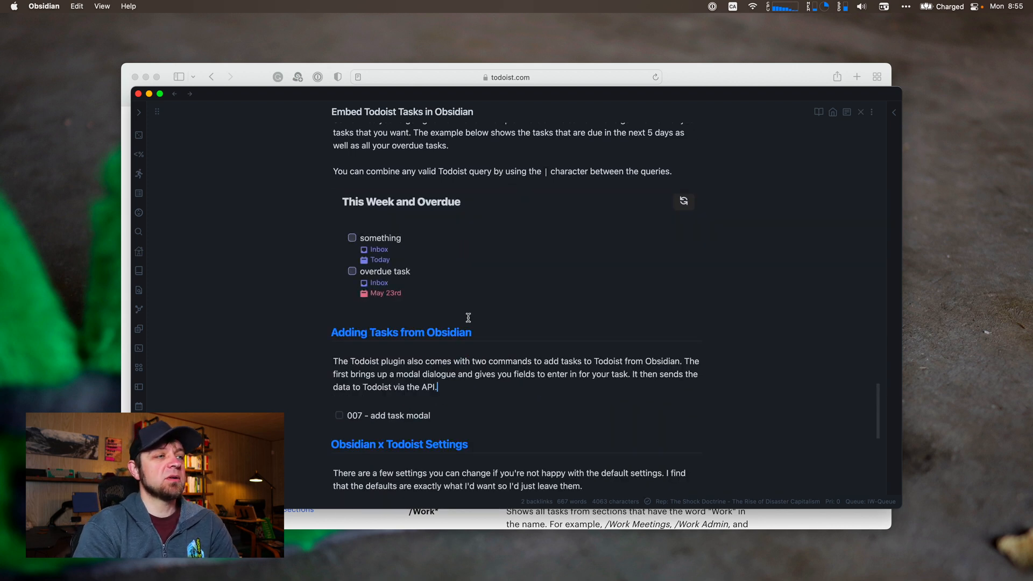
Step: Run 'Todoist Plugin: Add Todoist task' and enter the title 'this is a task'
{"action": "scroll", "scroll_direction": "down", "scroll_amount": 3}
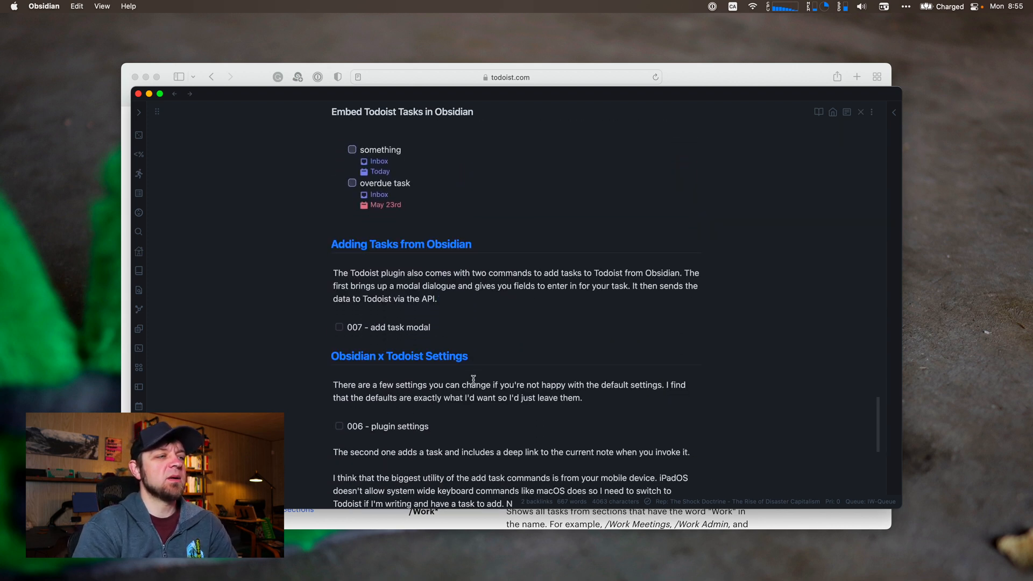
{"action": "key", "text": "cmd+p"}
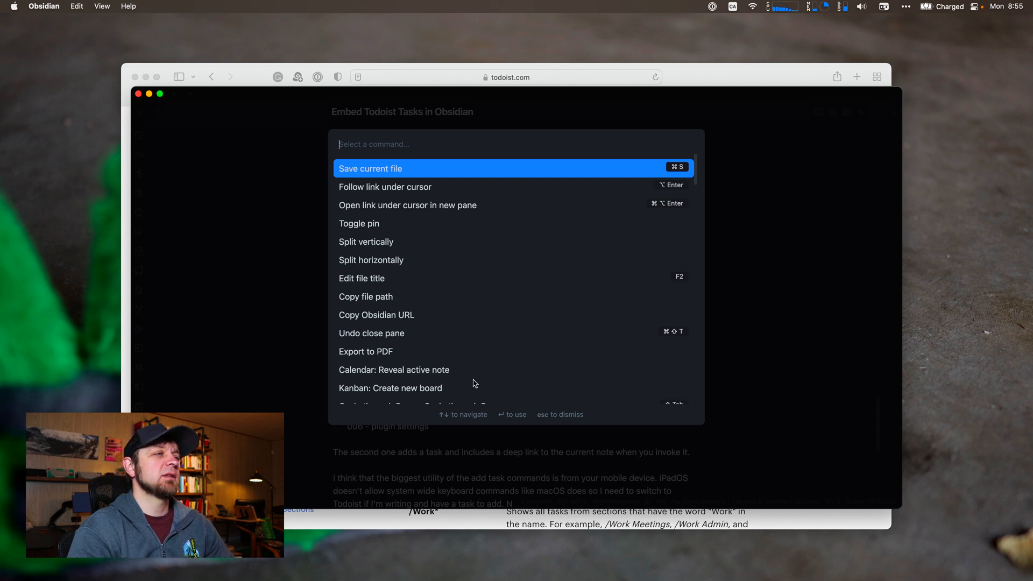
{"action": "type", "text": "task"}
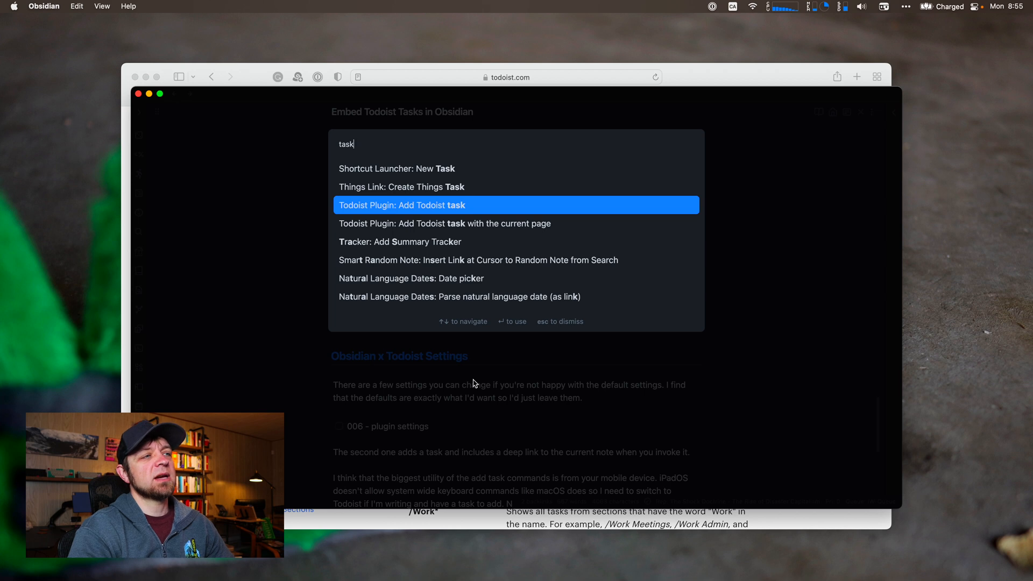
{"action": "left_click", "coordinate": [403, 205]}
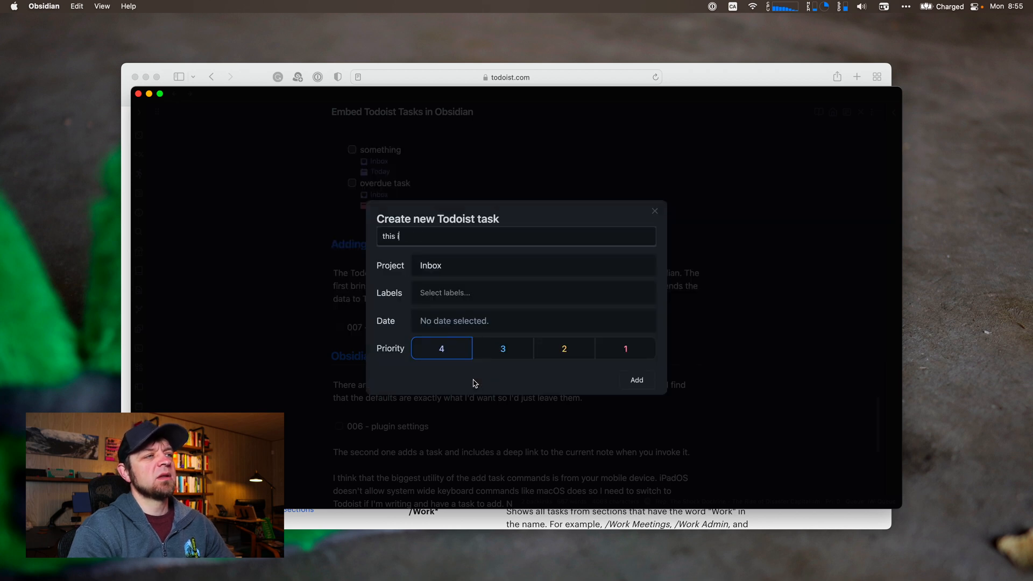
{"action": "type", "text": "s a task"}
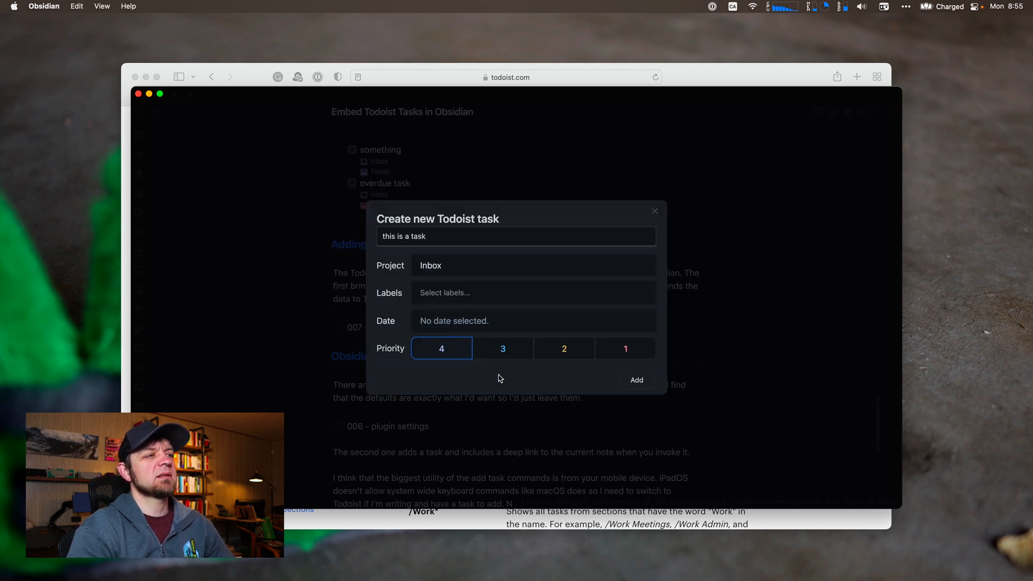
{"action": "left_click", "coordinate": [532, 293]}
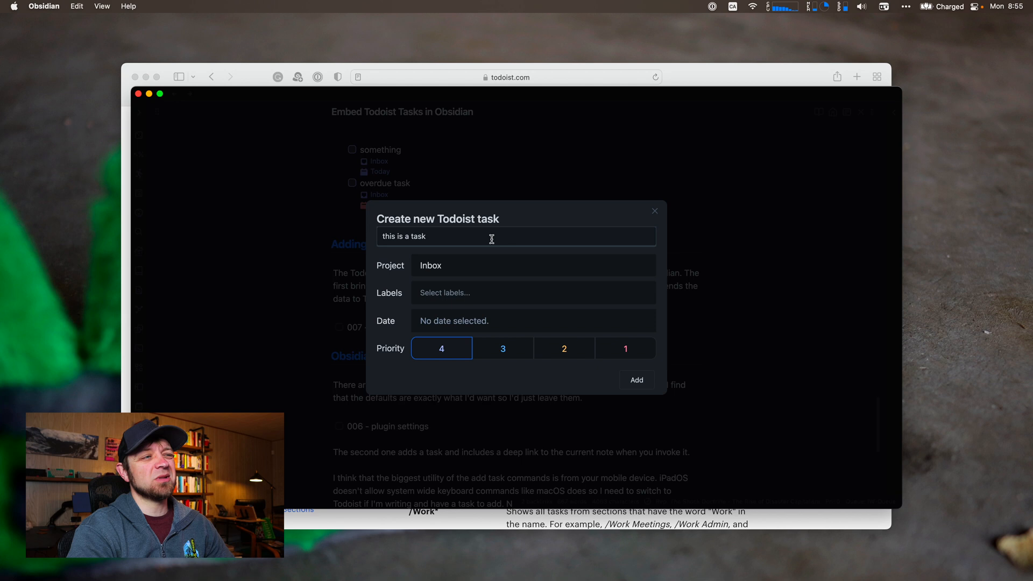
Step: Set the project to Groceries and label to Errands, add the task, then close the form
{"action": "left_click", "coordinate": [532, 265]}
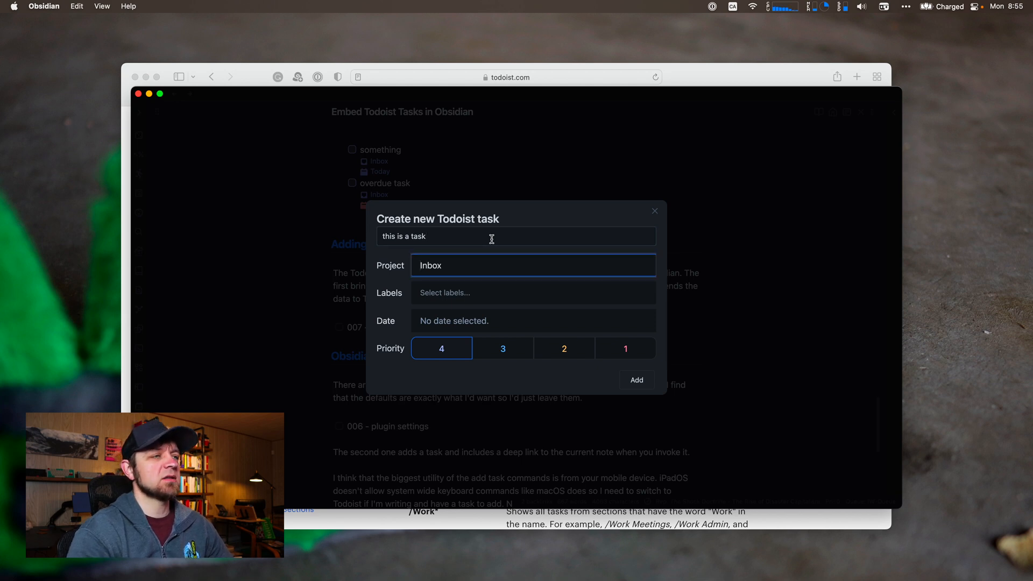
{"action": "type", "text": "Groceries"}
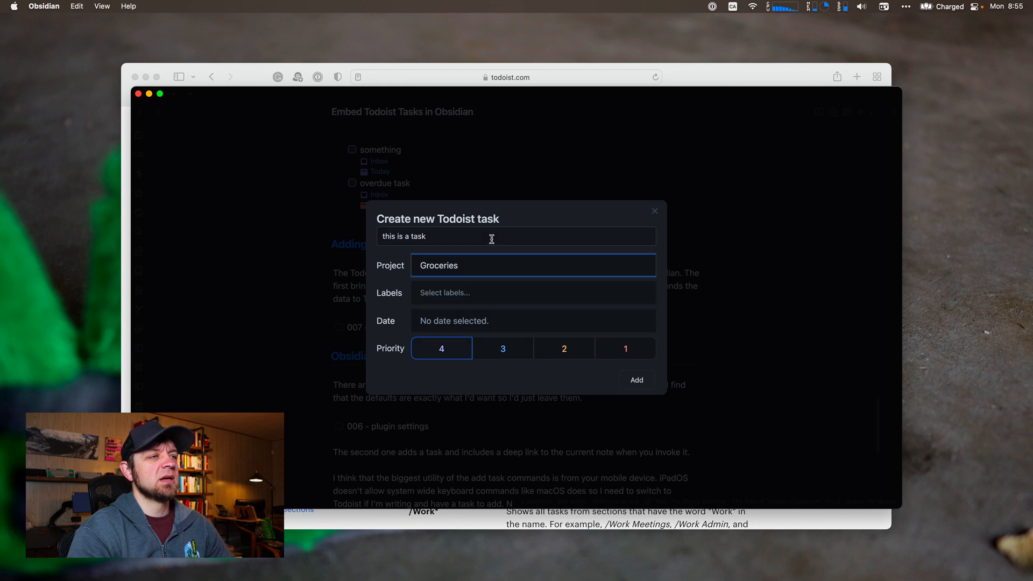
{"action": "left_click", "coordinate": [532, 293]}
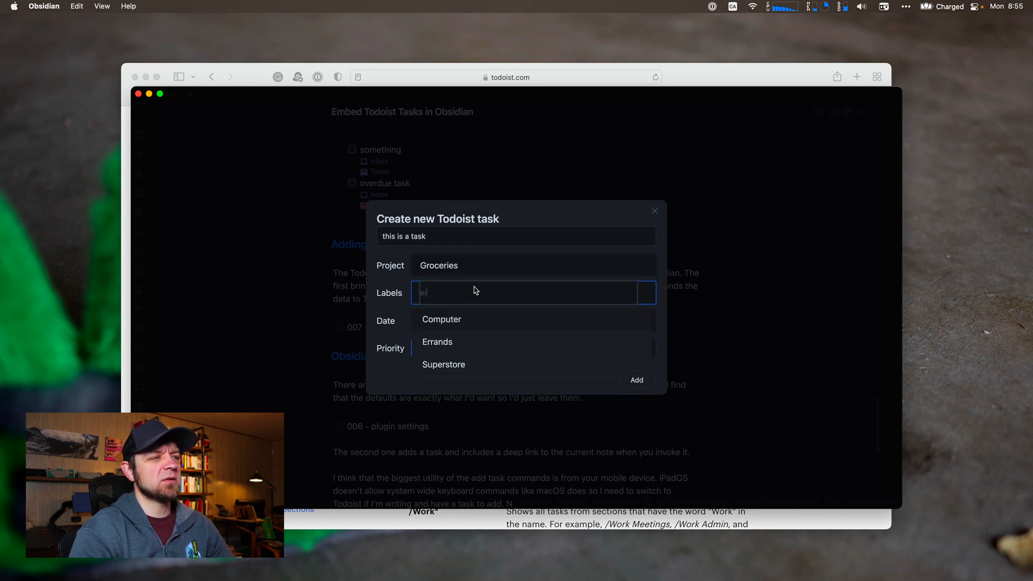
{"action": "left_click", "coordinate": [436, 341]}
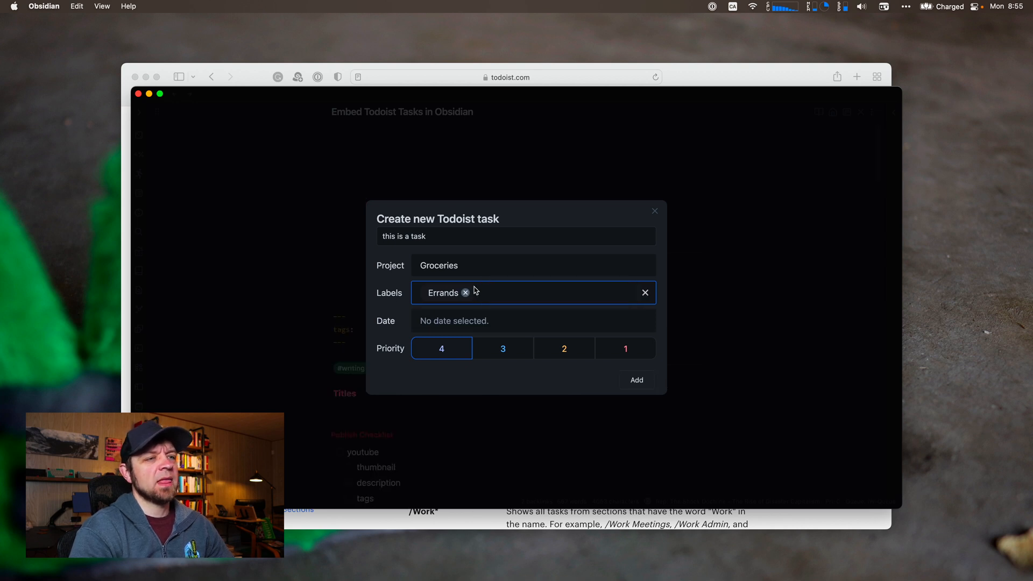
{"action": "left_click", "coordinate": [534, 264]}
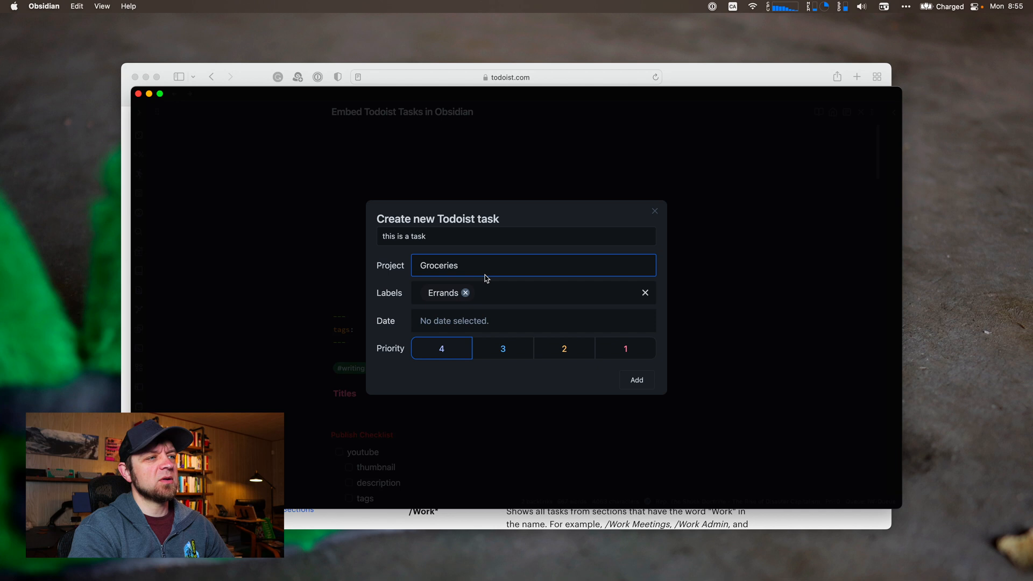
{"action": "left_click", "coordinate": [534, 293]}
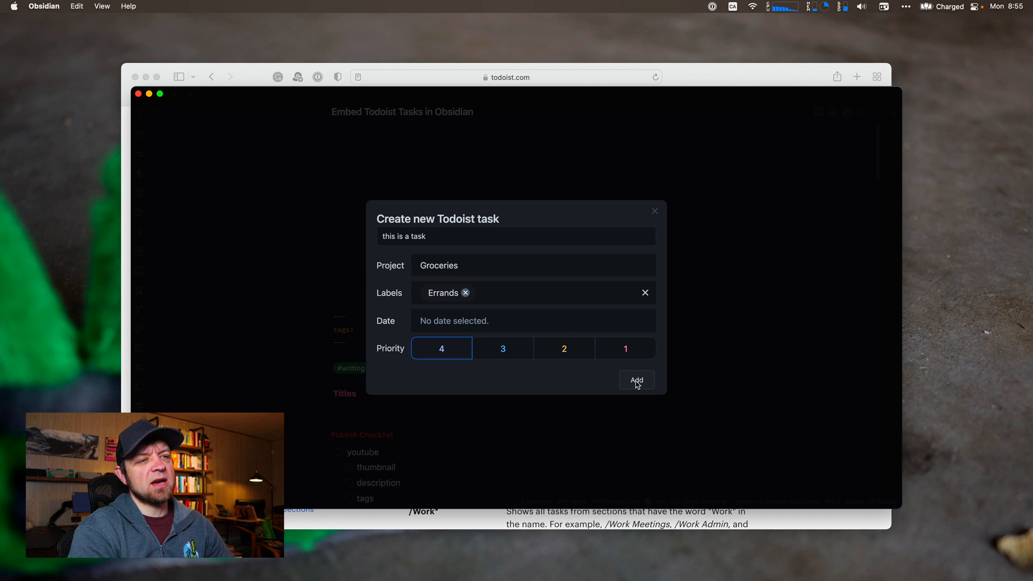
{"action": "mouse_move", "coordinate": [452, 346]}
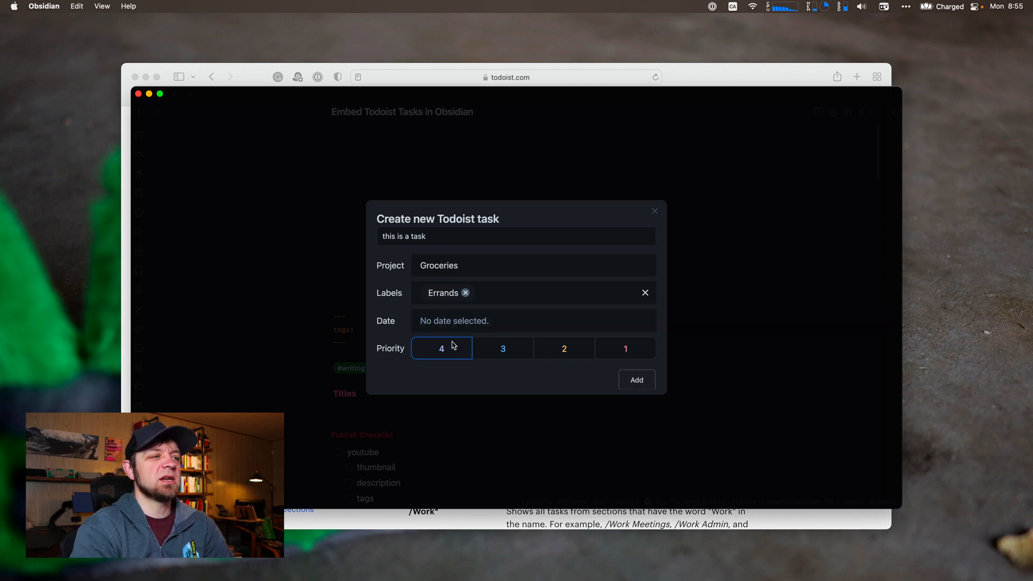
{"action": "mouse_move", "coordinate": [531, 349]}
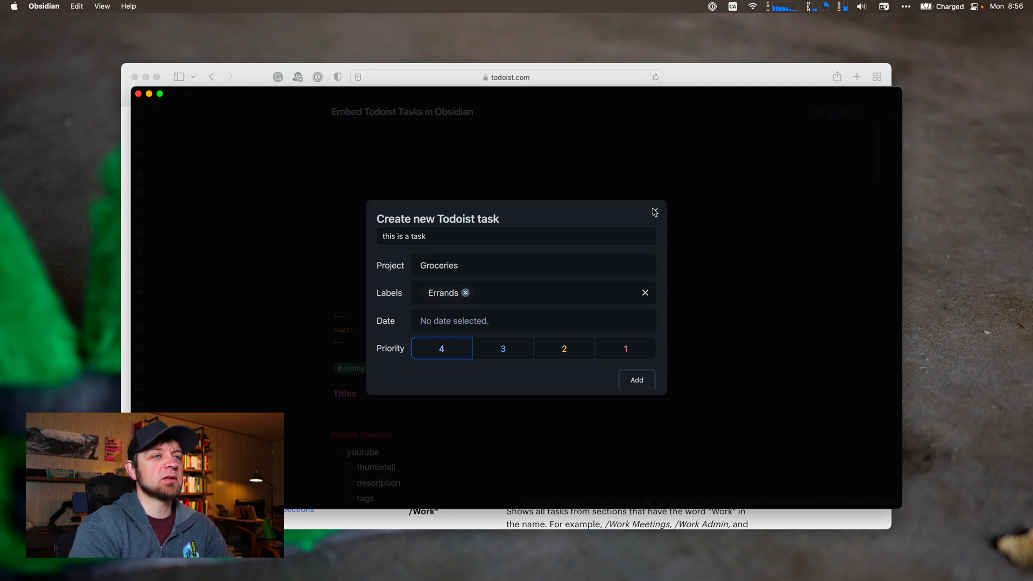
{"action": "left_click", "coordinate": [653, 218]}
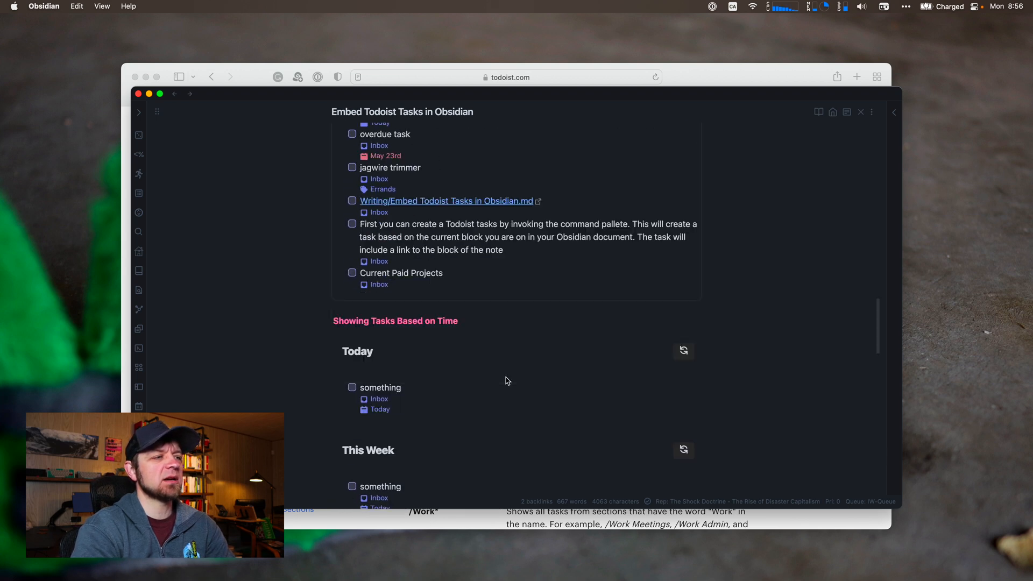
Step: Run 'Todoist Plugin: Add Todoist task' again from the command palette
{"action": "scroll", "scroll_direction": "down", "scroll_amount": 3}
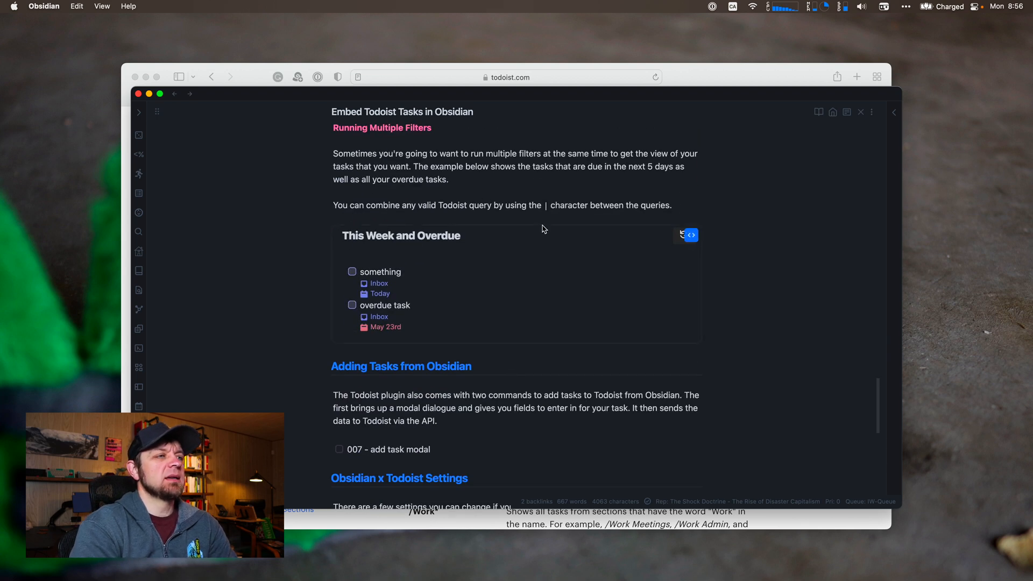
{"action": "scroll", "scroll_direction": "down", "scroll_amount": 3}
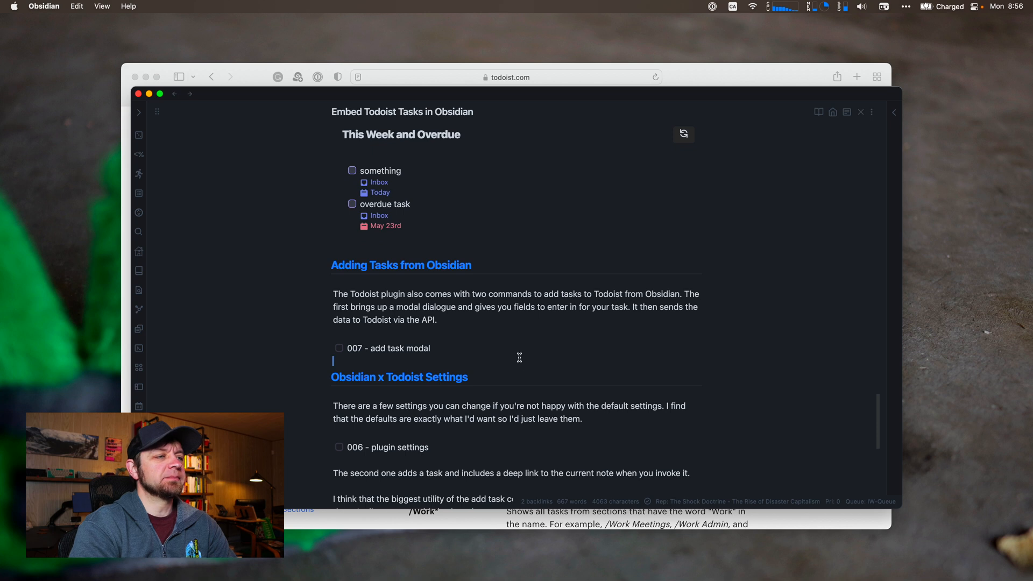
{"action": "key", "text": "cmd+p"}
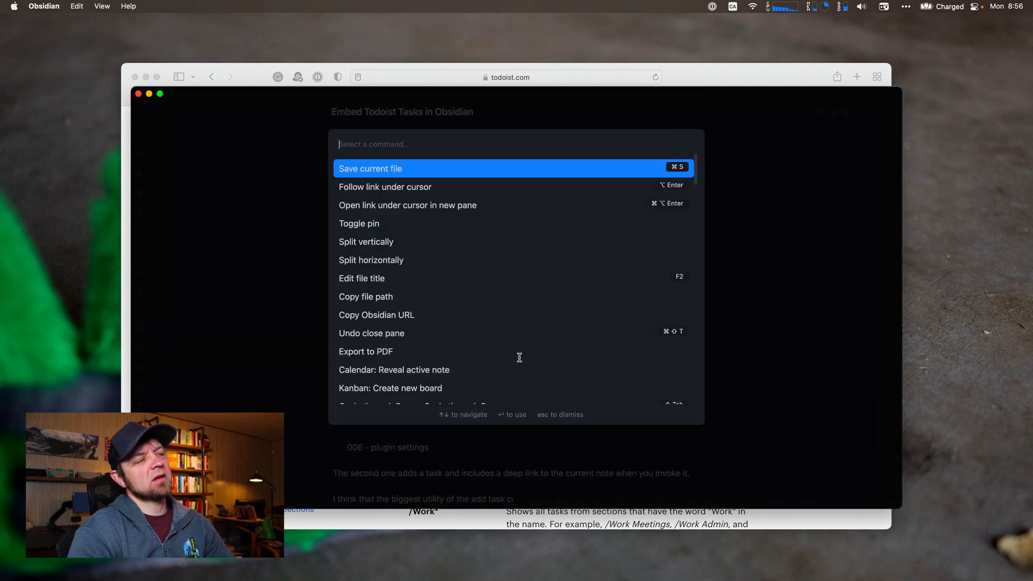
{"action": "type", "text": "todoist"}
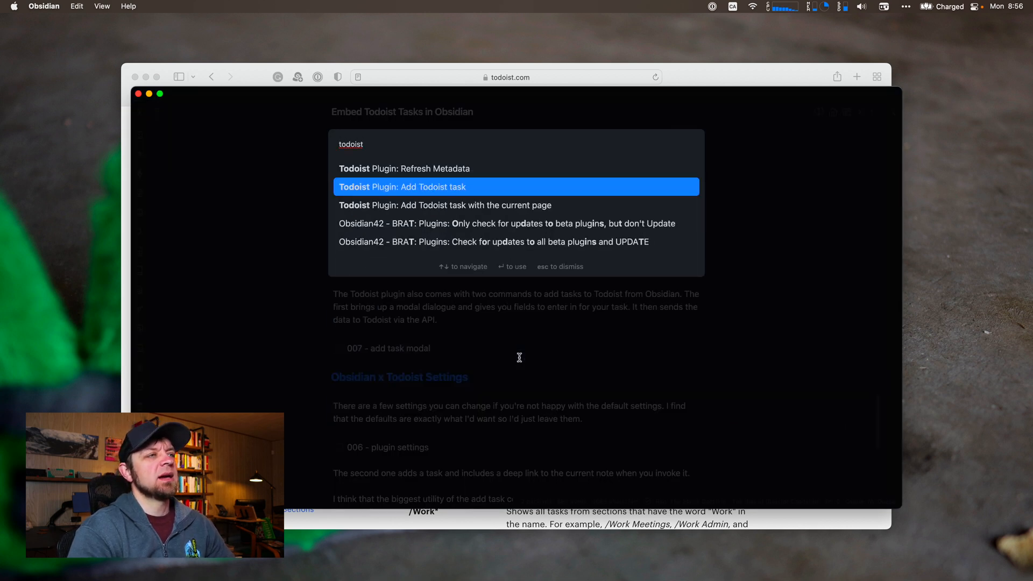
{"action": "key", "text": "down"}
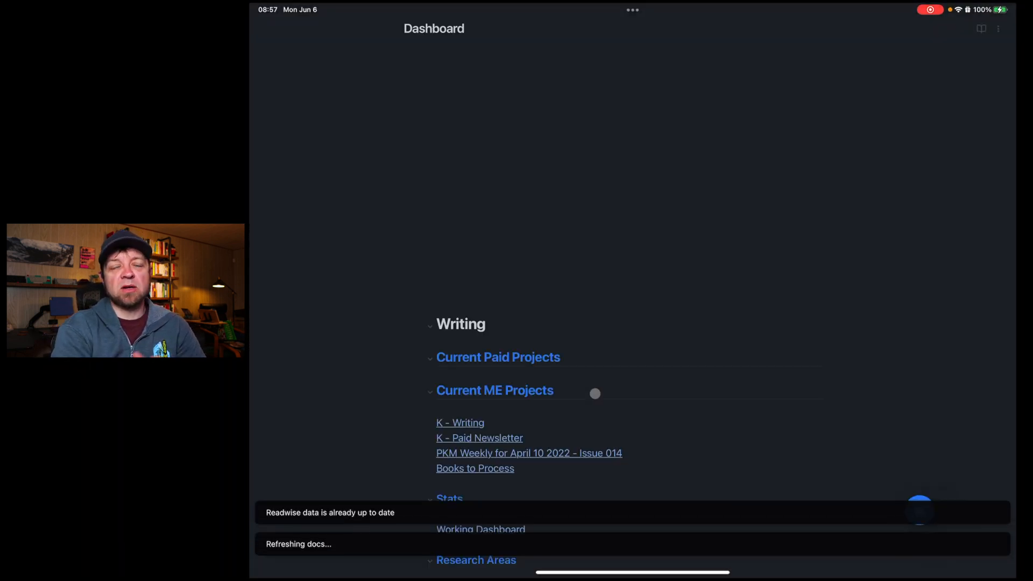
Step: On the iPad Dashboard note, filter the command palette for 'task' commands
{"action": "left_click", "coordinate": [467, 323]}
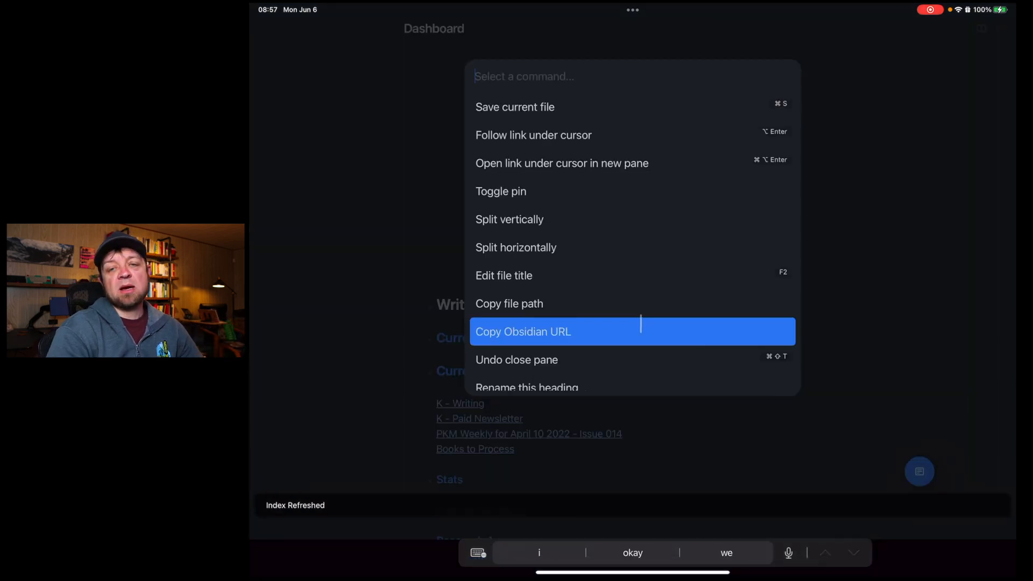
{"action": "type", "text": "task modal"}
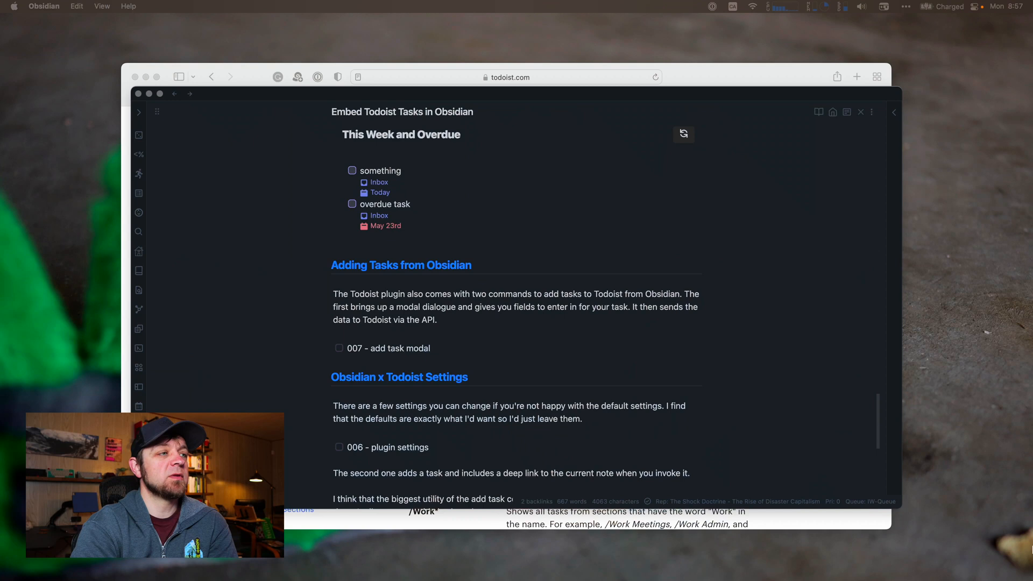
{"action": "mouse_move", "coordinate": [570, 374]}
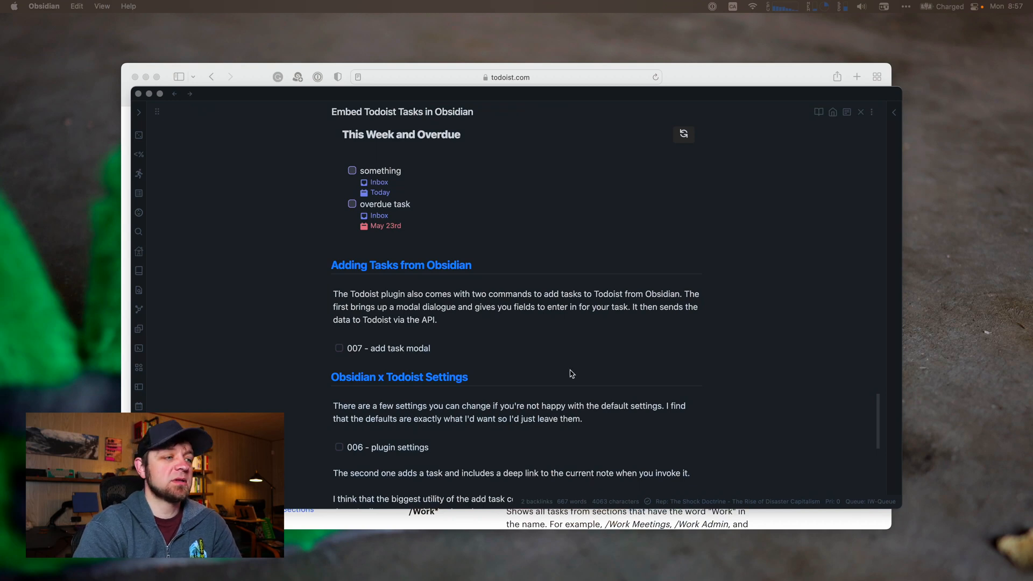
Step: Scroll to the note's end showing the Other Notes heading
{"action": "scroll", "scroll_direction": "down", "scroll_amount": 3}
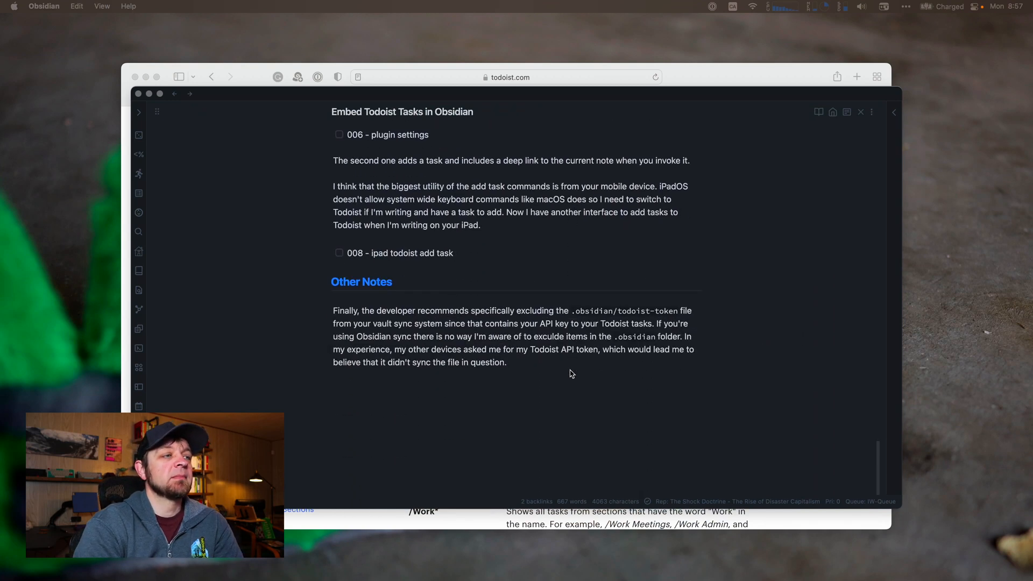